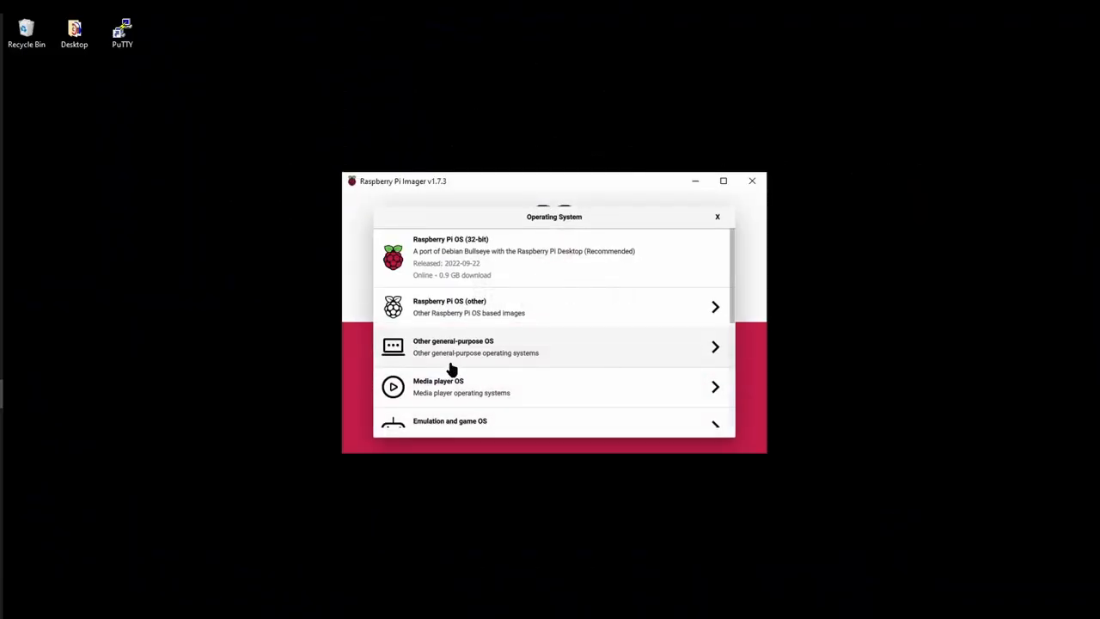
# Save the username, password and New York locale options, then confirm erasing and writing the SD card.
pyautogui.scroll(-3)
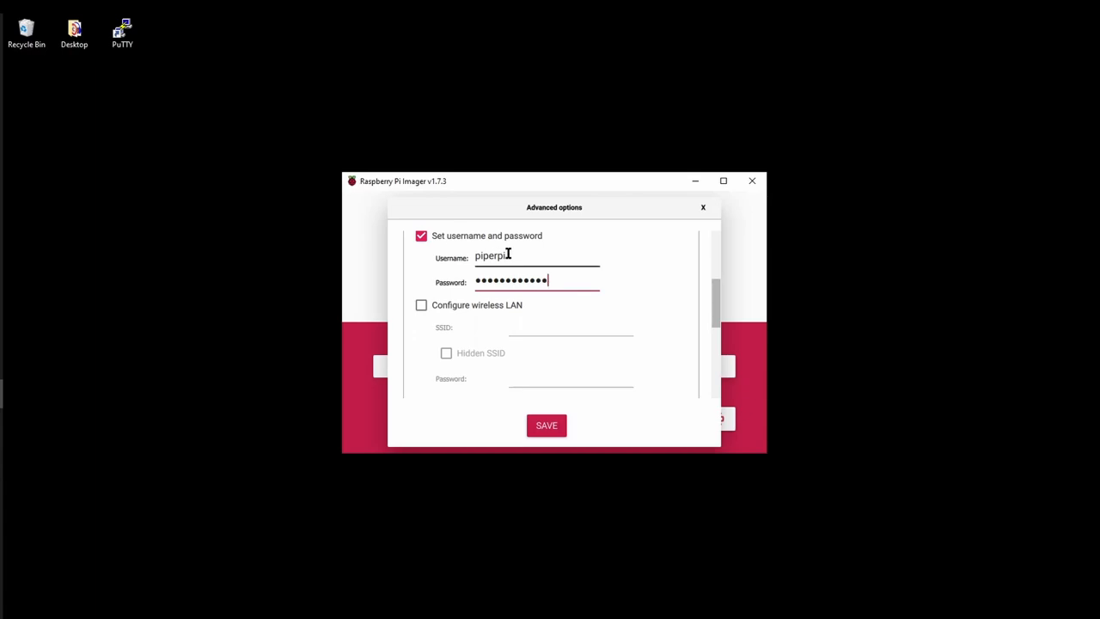
pyautogui.scroll(-3)
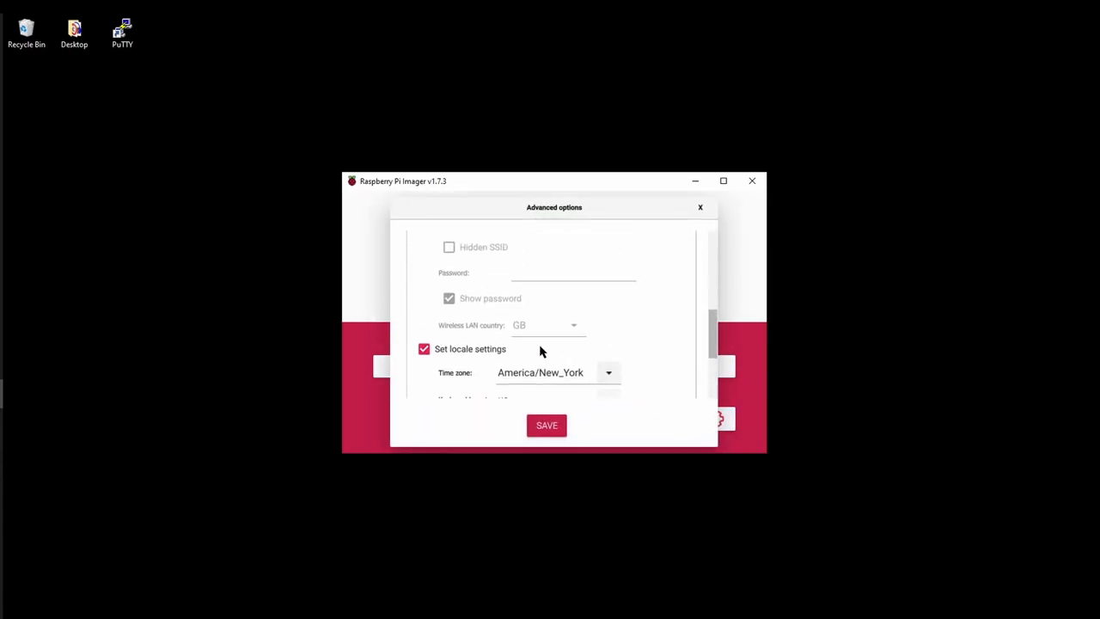
pyautogui.click(546, 425)
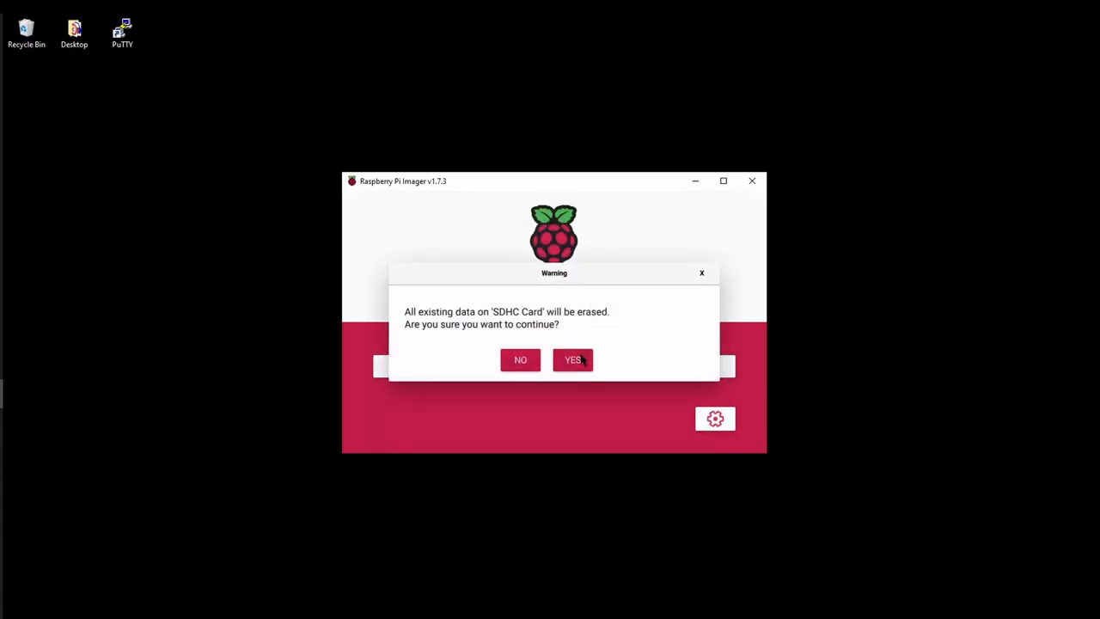
pyautogui.click(573, 359)
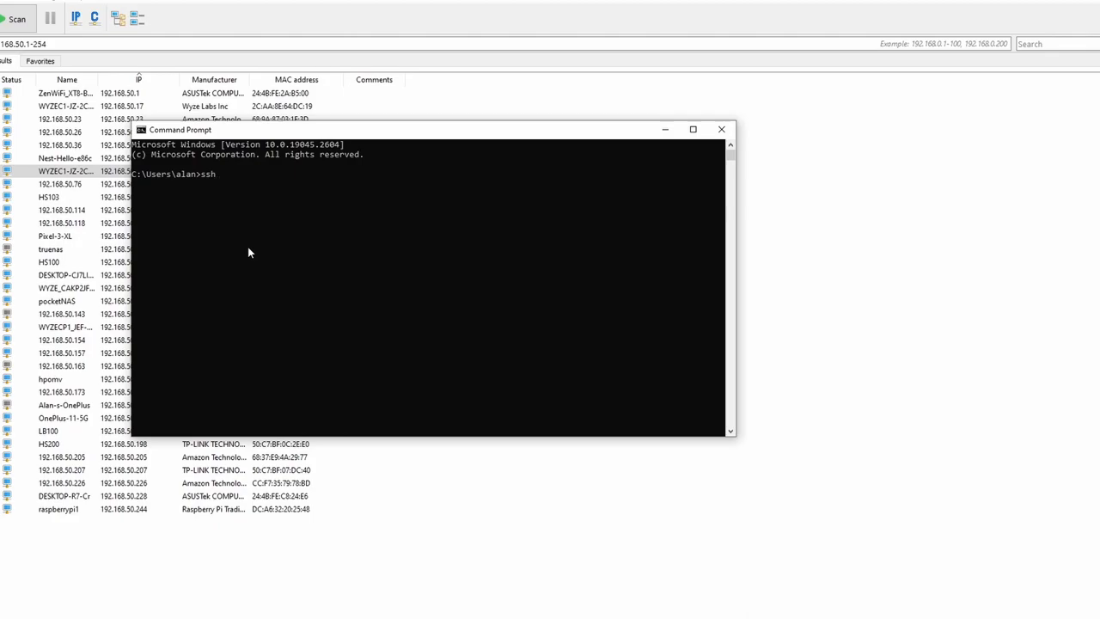
# Type an ssh login for user piper at the Raspberry Pi's IP address.
pyautogui.write('piper@19')
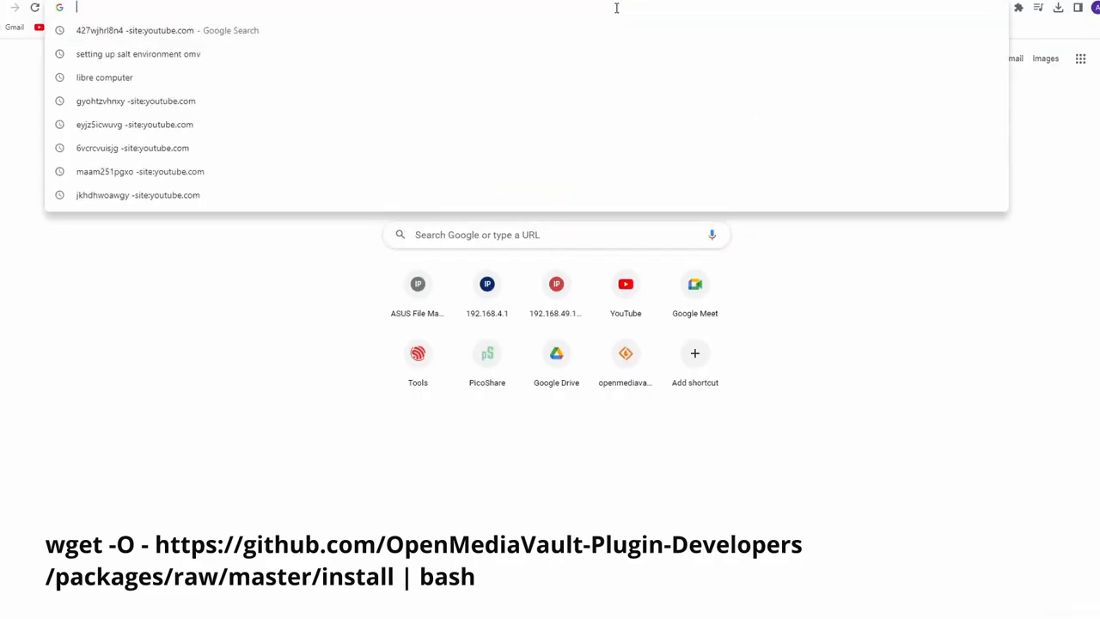
# Search omv-extras and scroll the Raspberry Pi guide to the Updates and Install OMV sections.
pyautogui.write('omv-extras.org/doku.php?id=omv6:raspberry_pi_install')
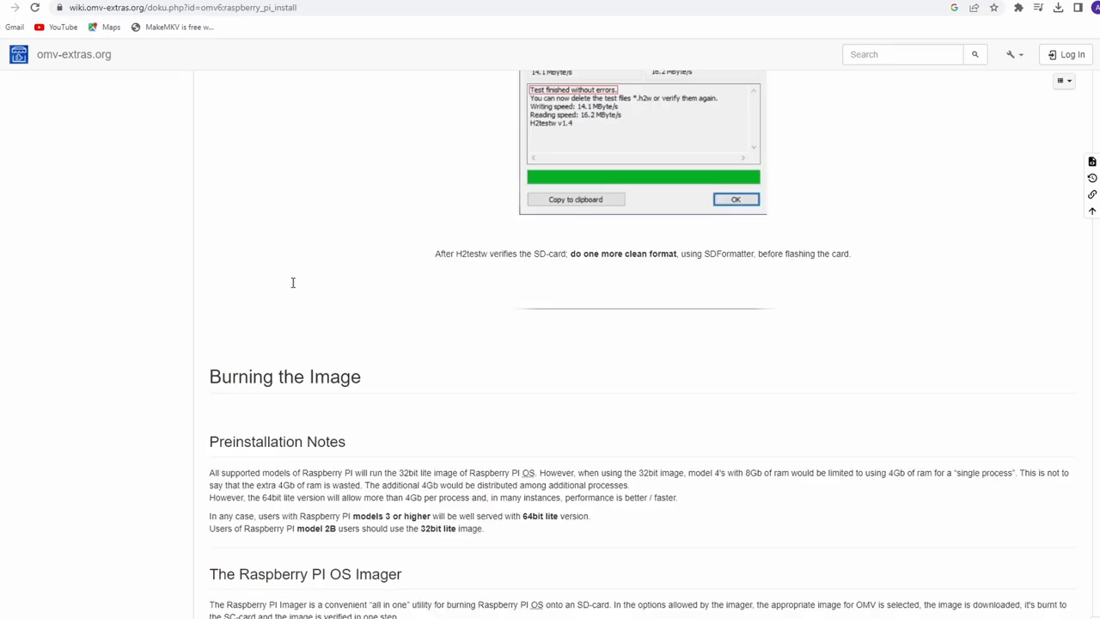
pyautogui.scroll(-3)
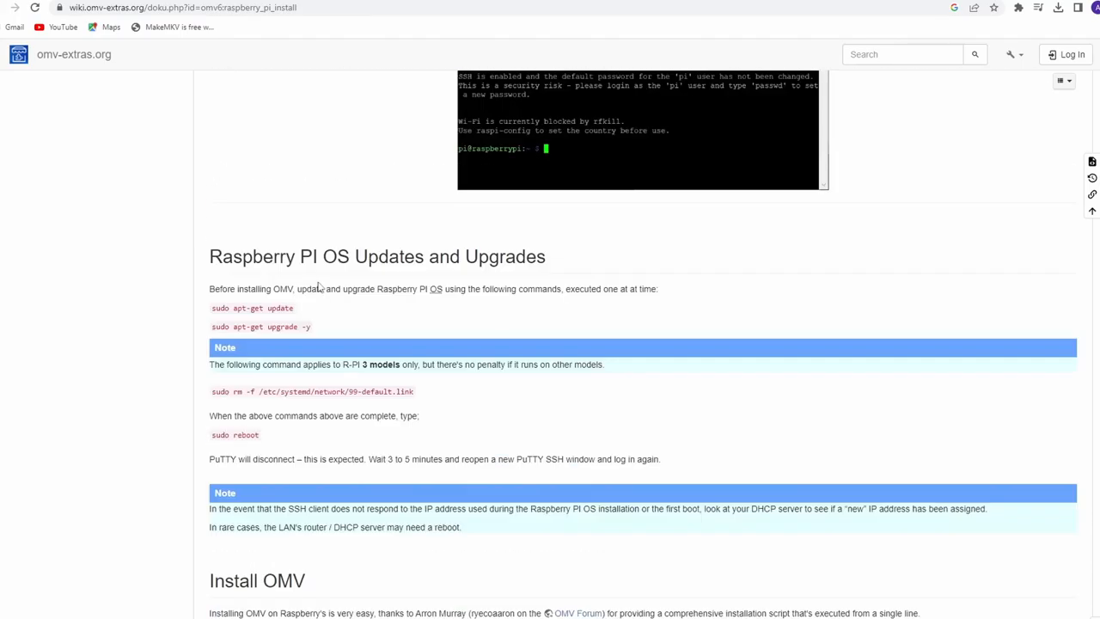
pyautogui.scroll(-3)
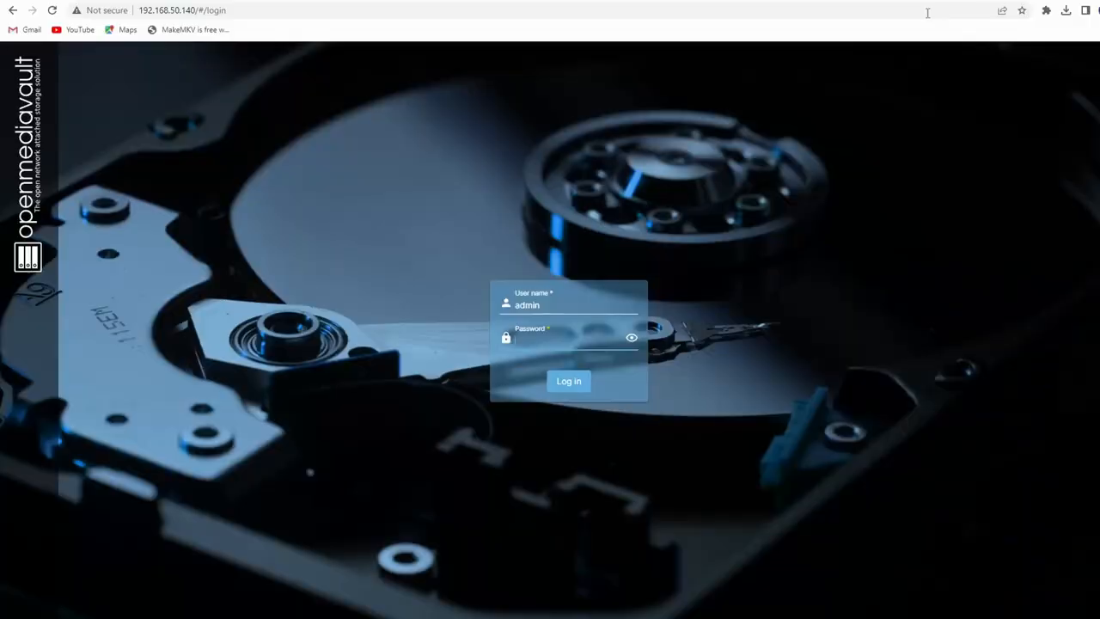
# Log in with the admin password, refuse the browser's save-password prompt, and scroll the dashboard.
pyautogui.write('password')
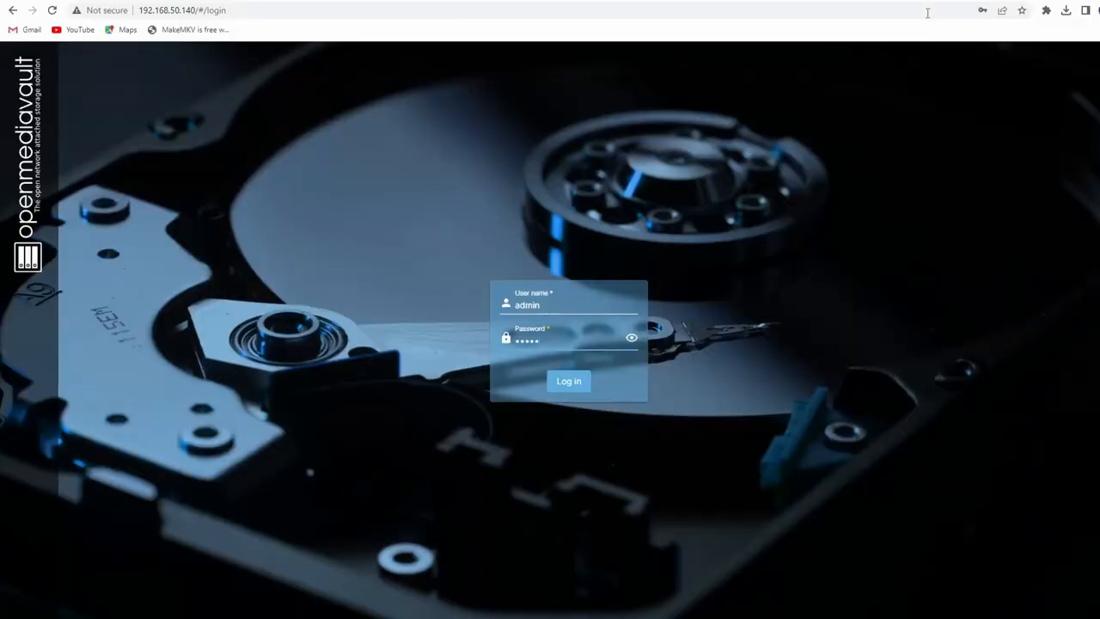
pyautogui.click(567, 380)
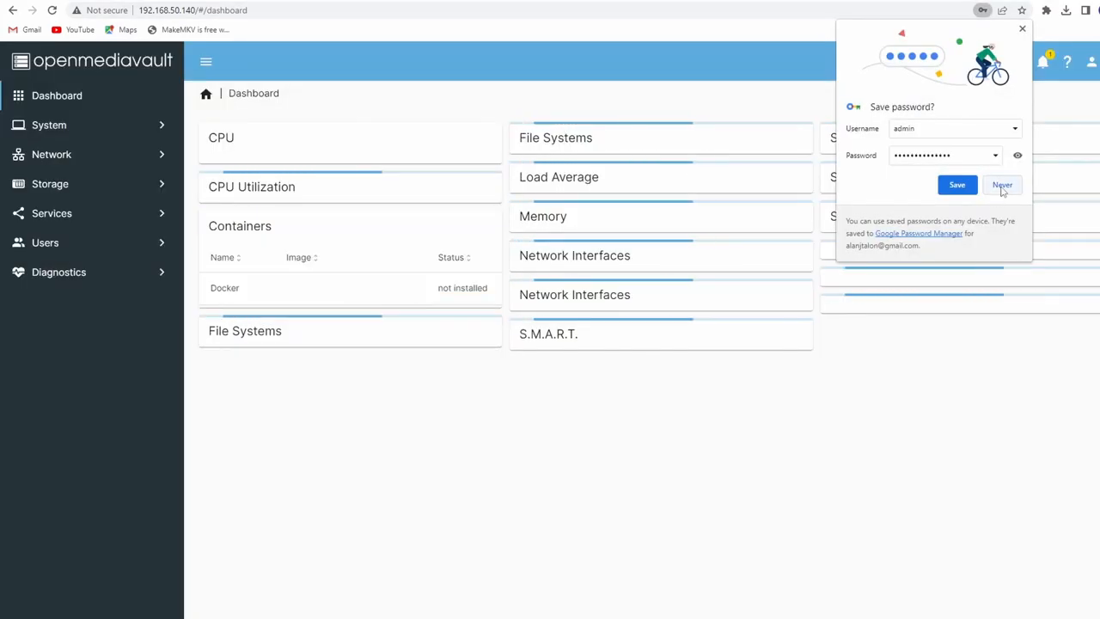
pyautogui.click(1002, 184)
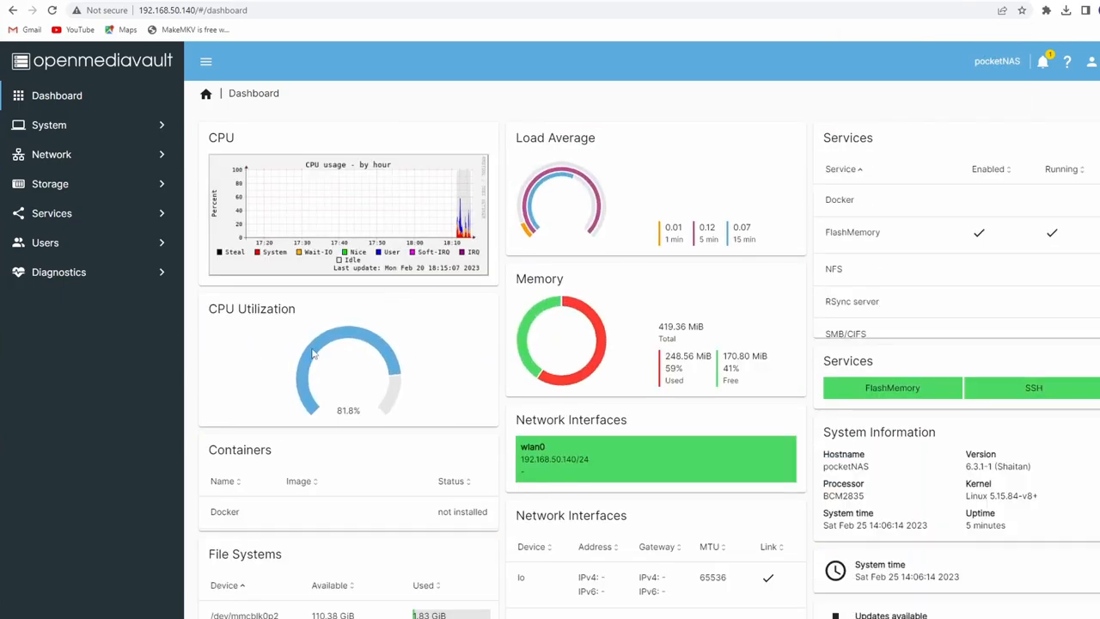
pyautogui.scroll(-3)
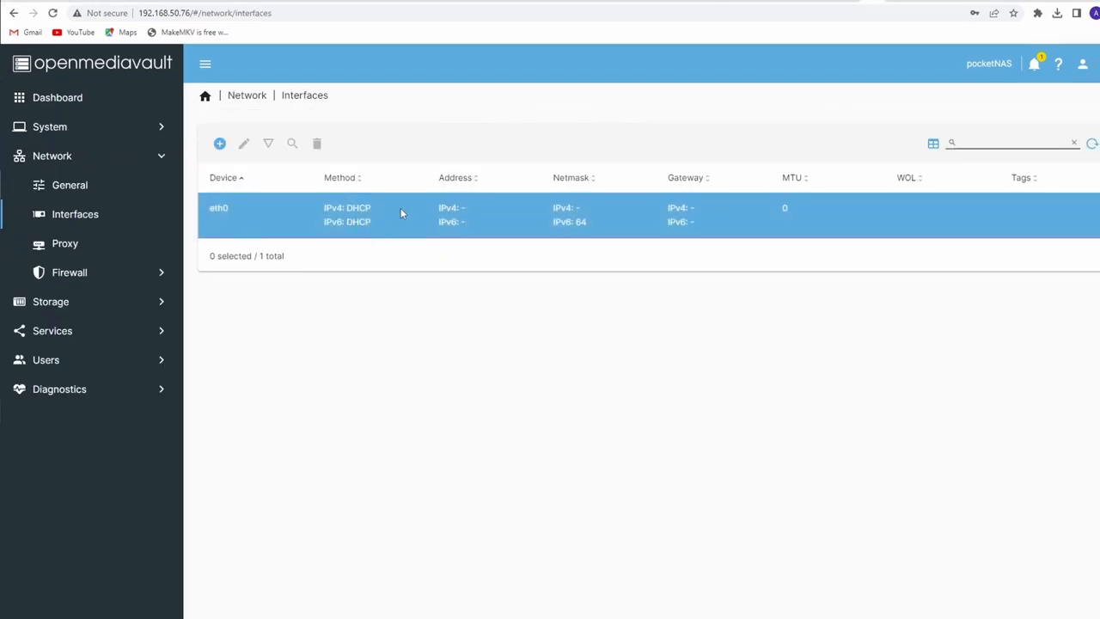
# Create a DHCP Wi-Fi interface on wlan0 with SSID and password, and apply it.
pyautogui.click(258, 207)
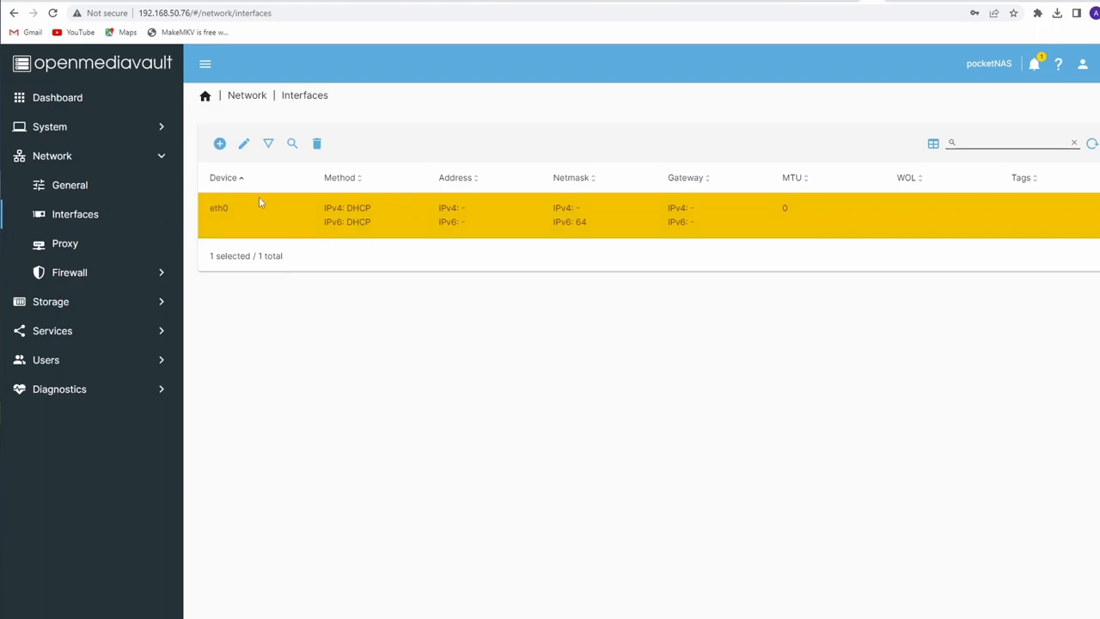
pyautogui.click(219, 144)
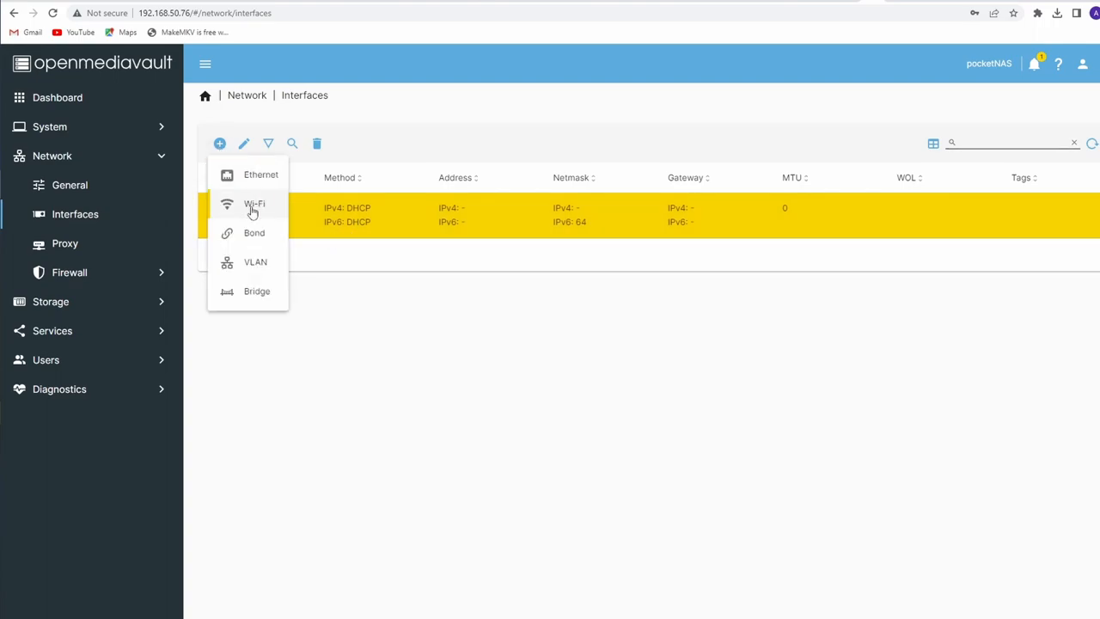
pyautogui.click(255, 205)
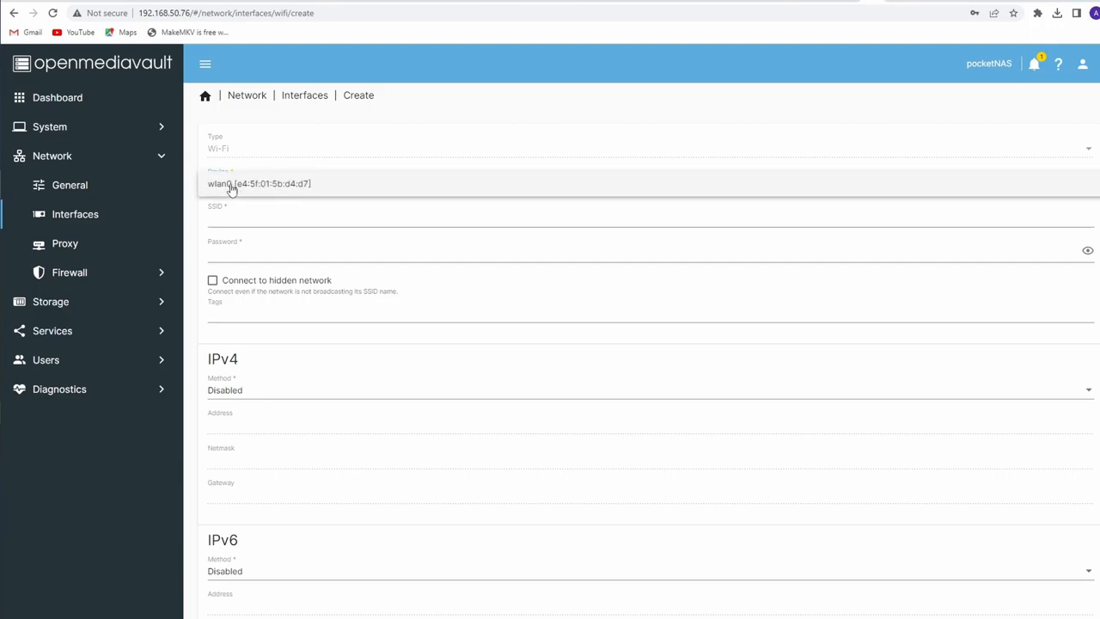
pyautogui.moveTo(220, 191)
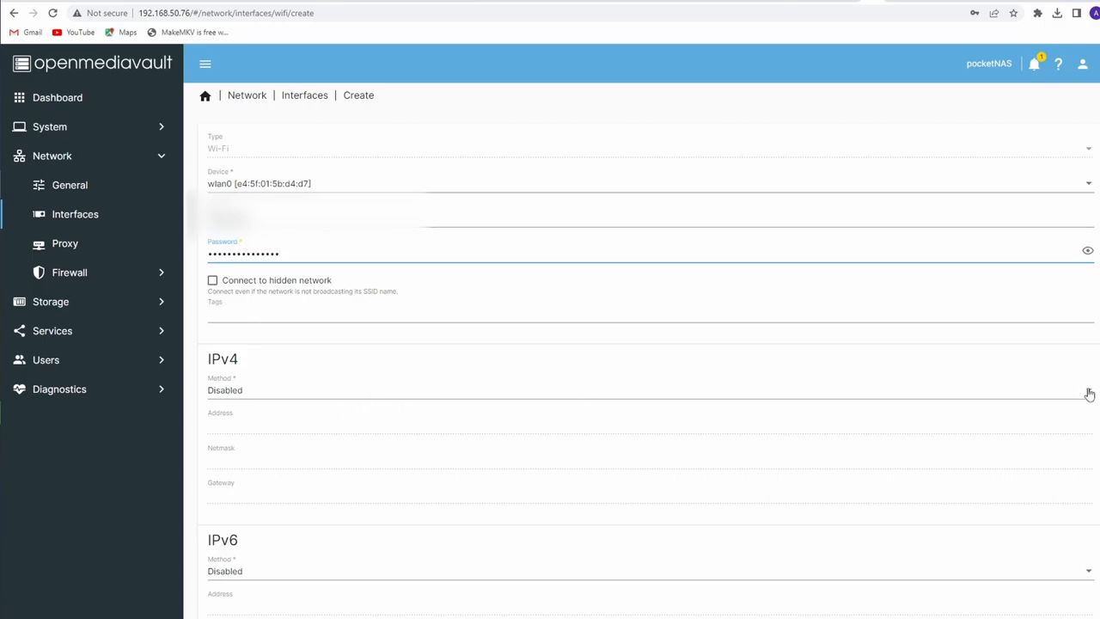
pyautogui.scroll(-3)
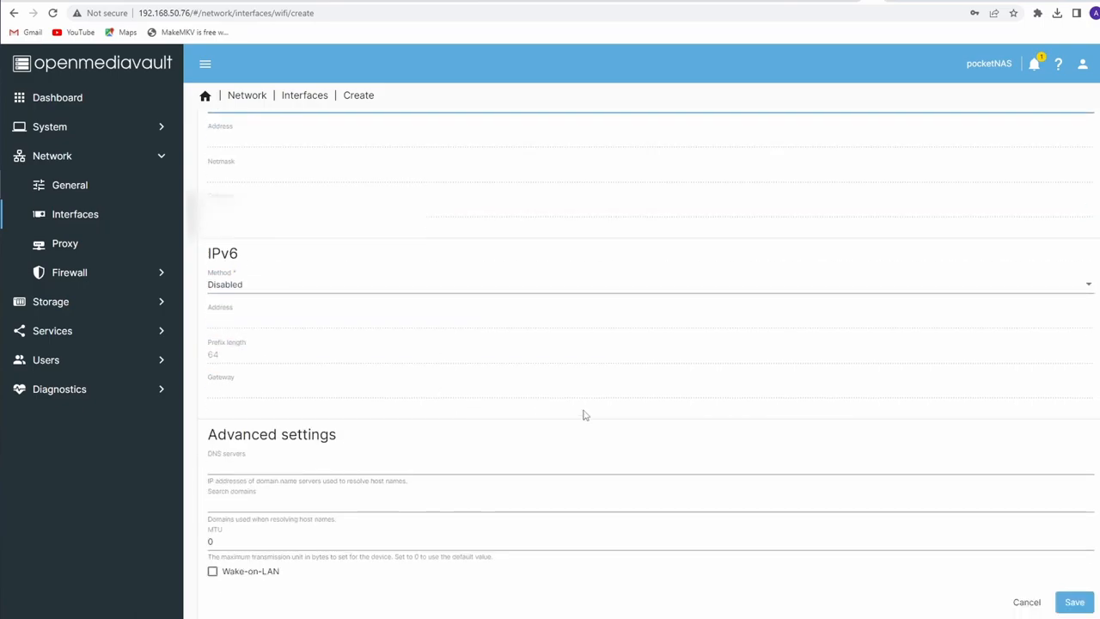
pyautogui.click(1074, 602)
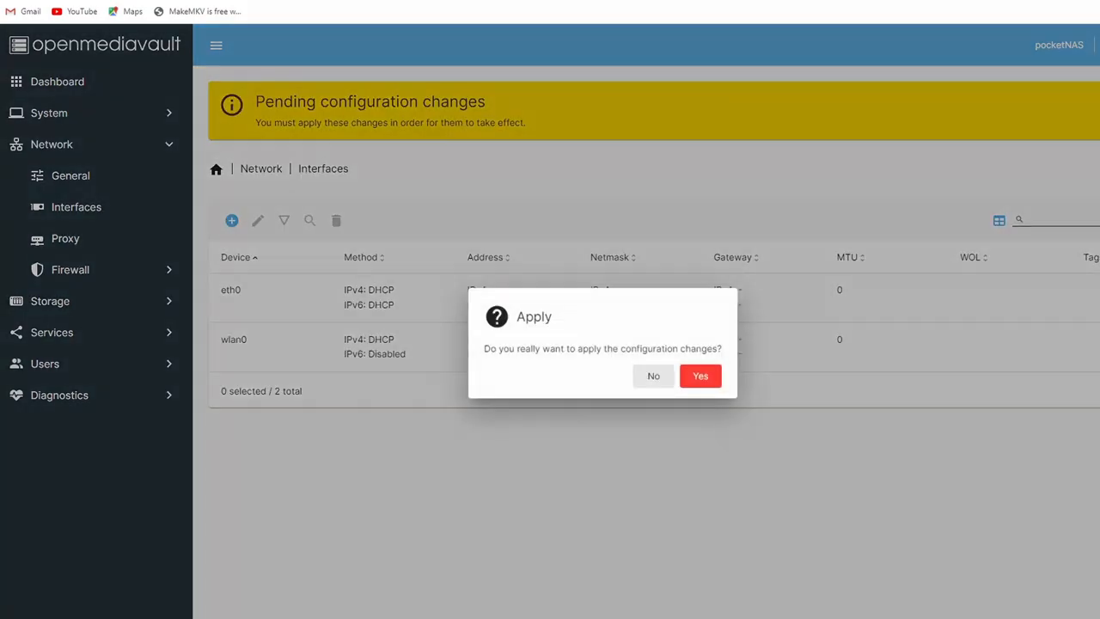
pyautogui.click(699, 376)
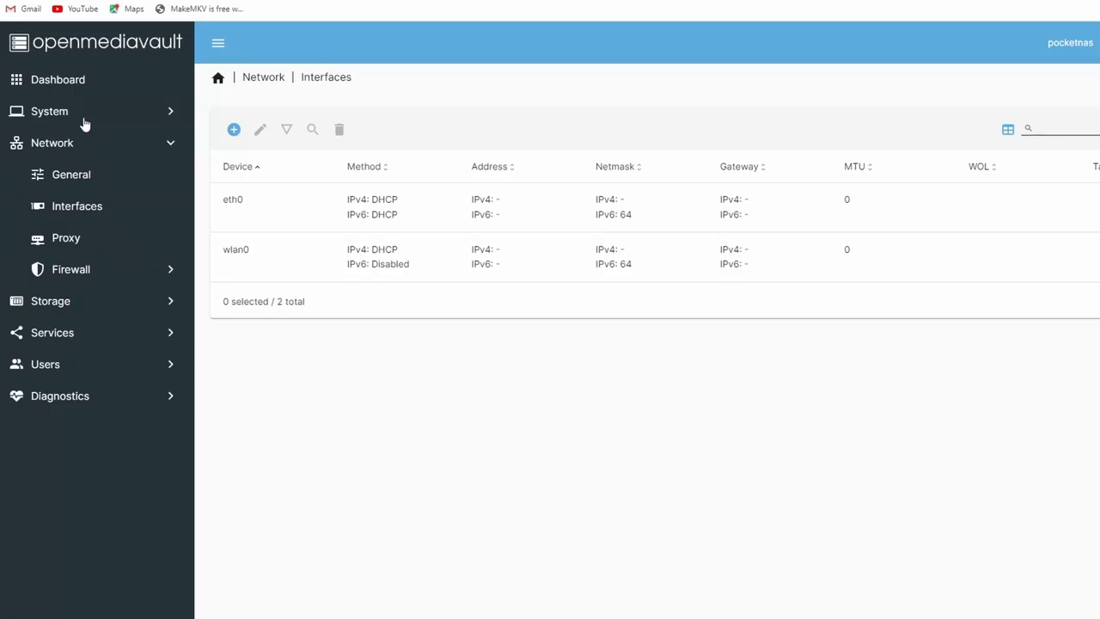
# Change the Workbench auto logout from 5 minutes to 1 day and apply the change.
pyautogui.click(49, 111)
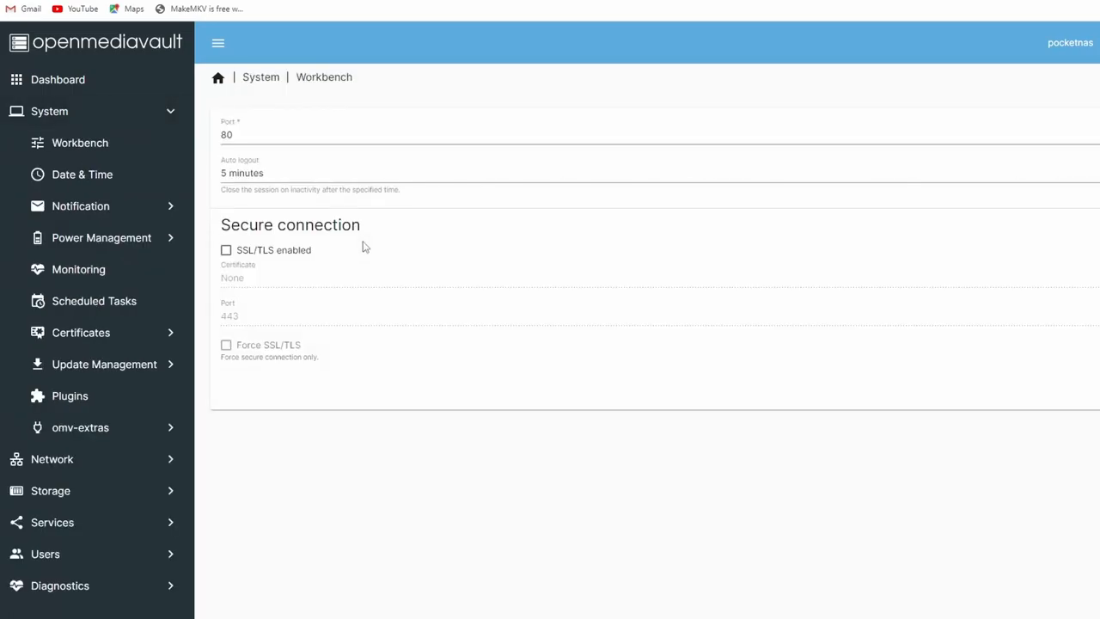
pyautogui.click(241, 172)
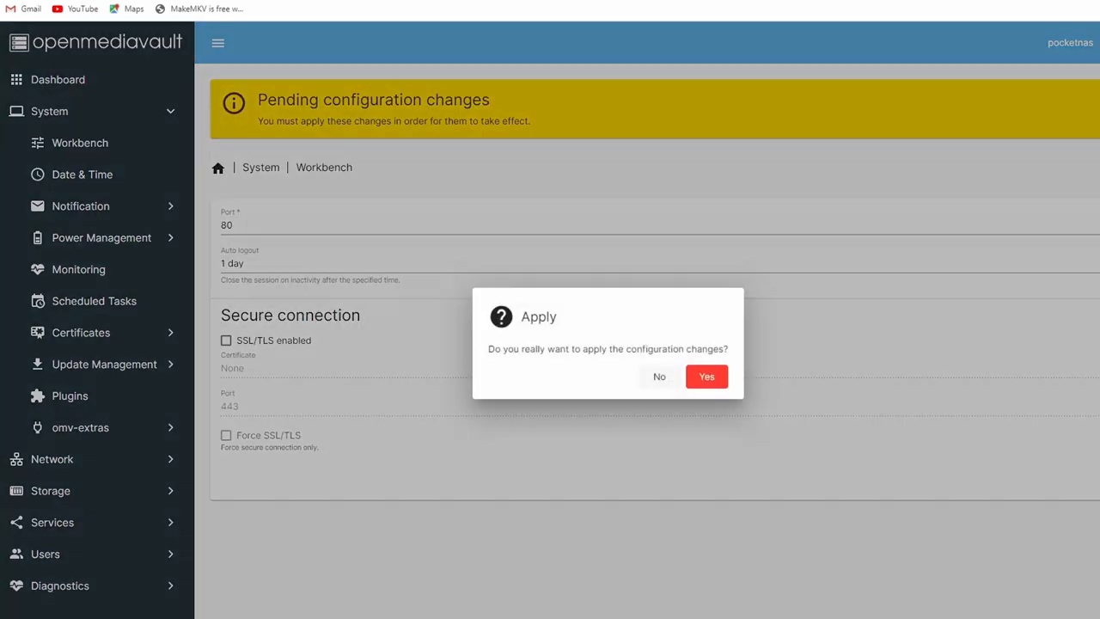
pyautogui.click(706, 377)
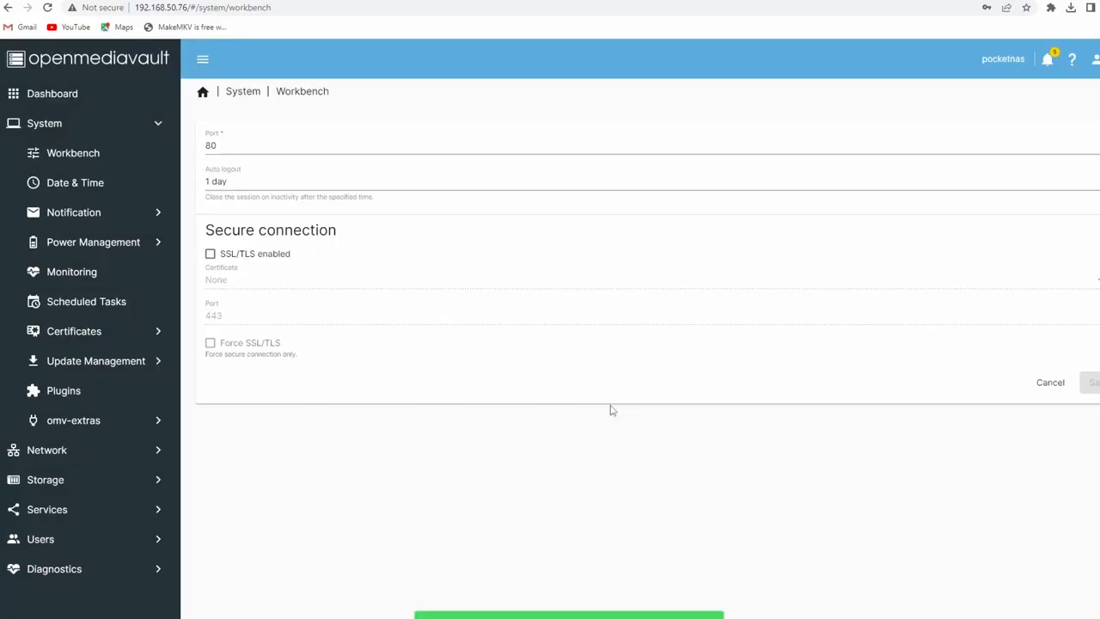
pyautogui.moveTo(144, 199)
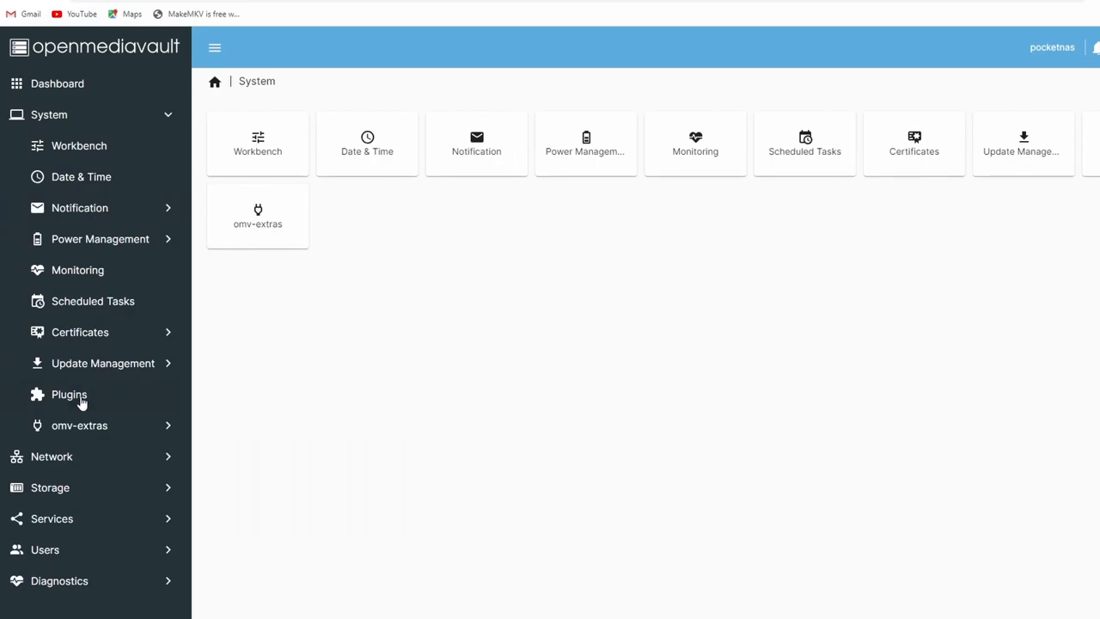
# Install plugins from the available list, including resetperms, closing each finished install log.
pyautogui.click(68, 394)
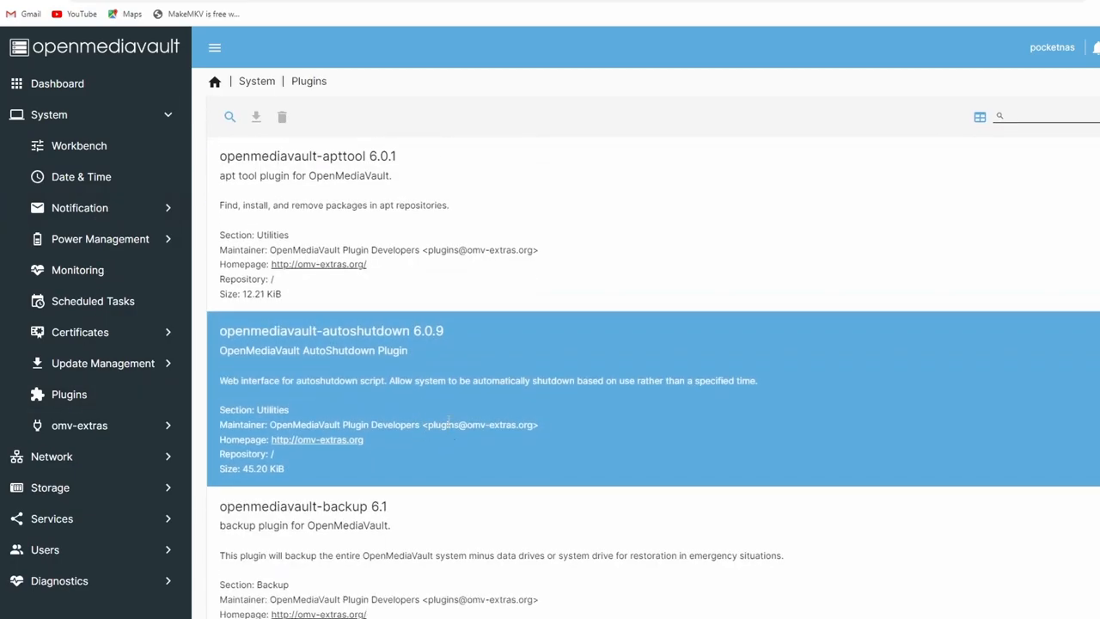
pyautogui.scroll(-3)
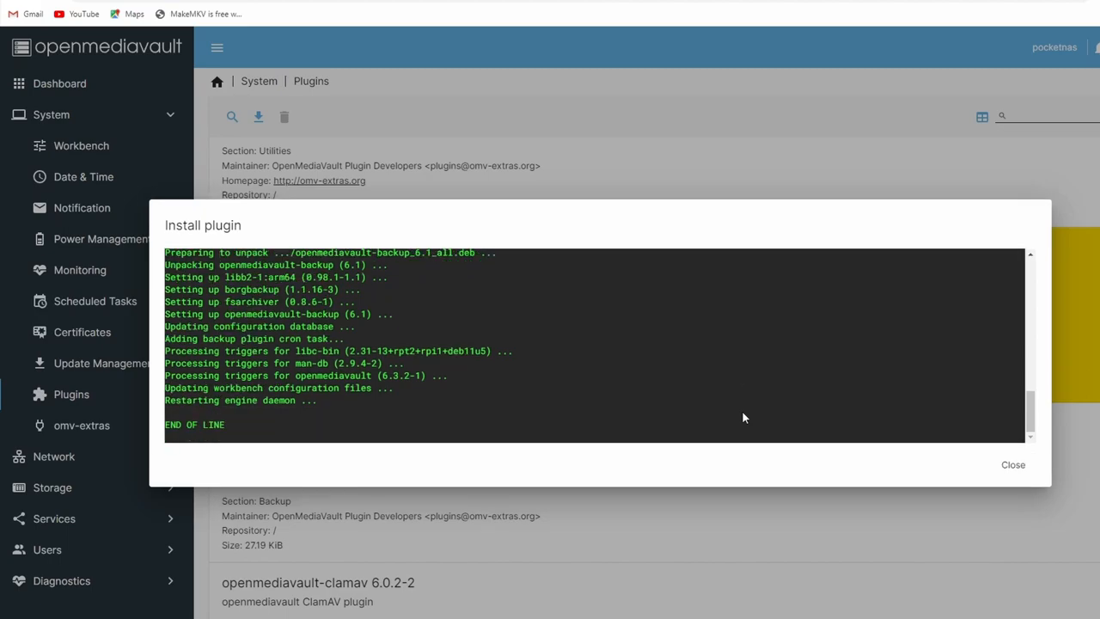
pyautogui.click(1012, 464)
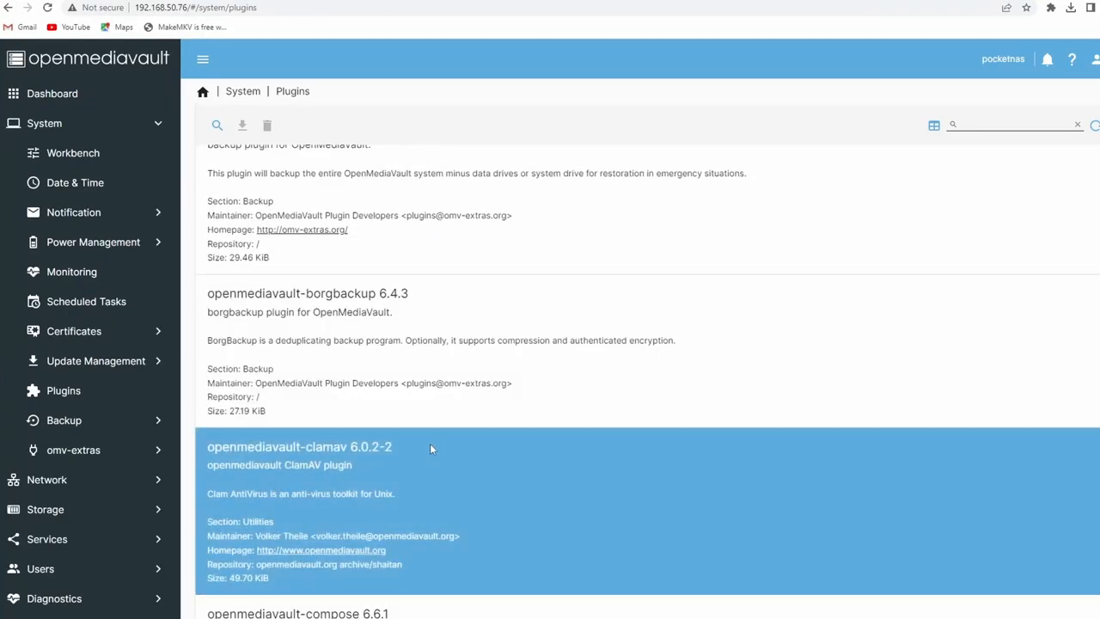
pyautogui.scroll(-3)
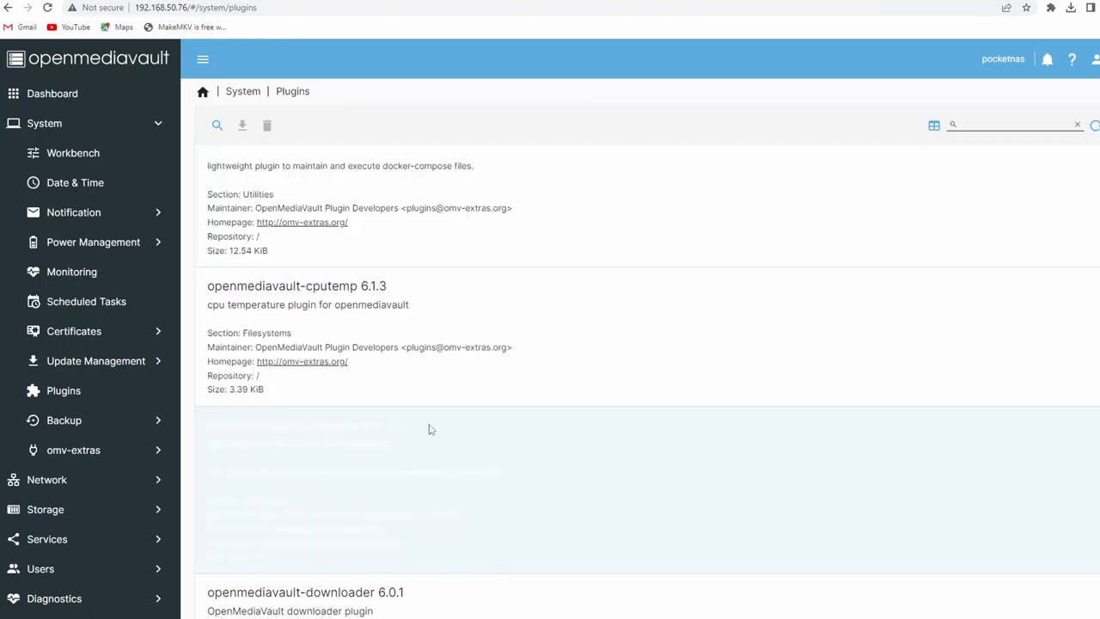
pyautogui.click(242, 125)
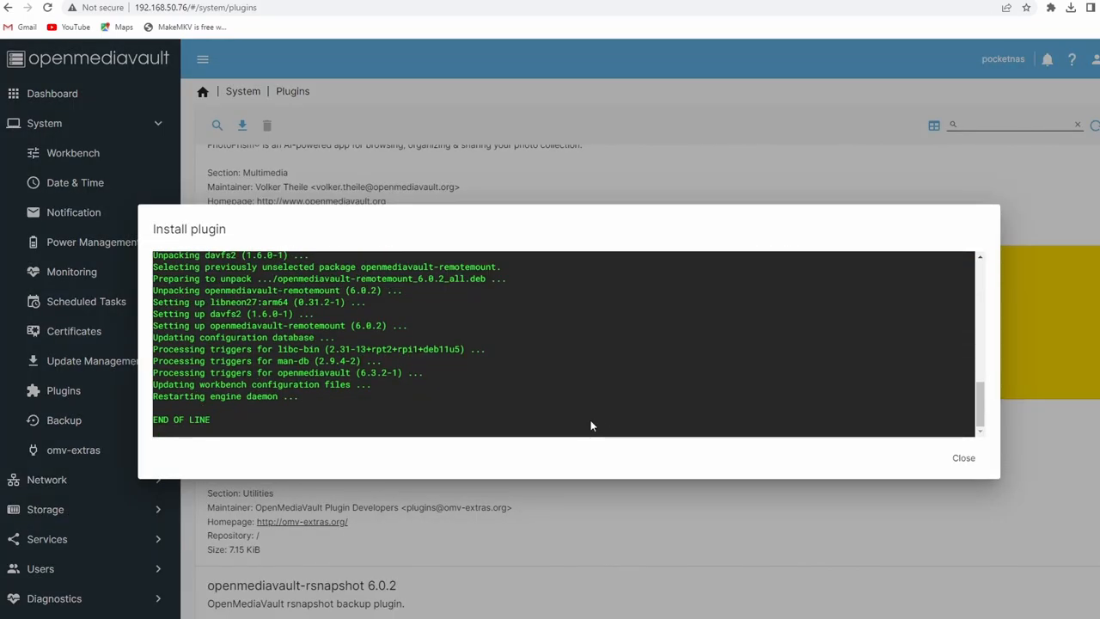
pyautogui.click(963, 457)
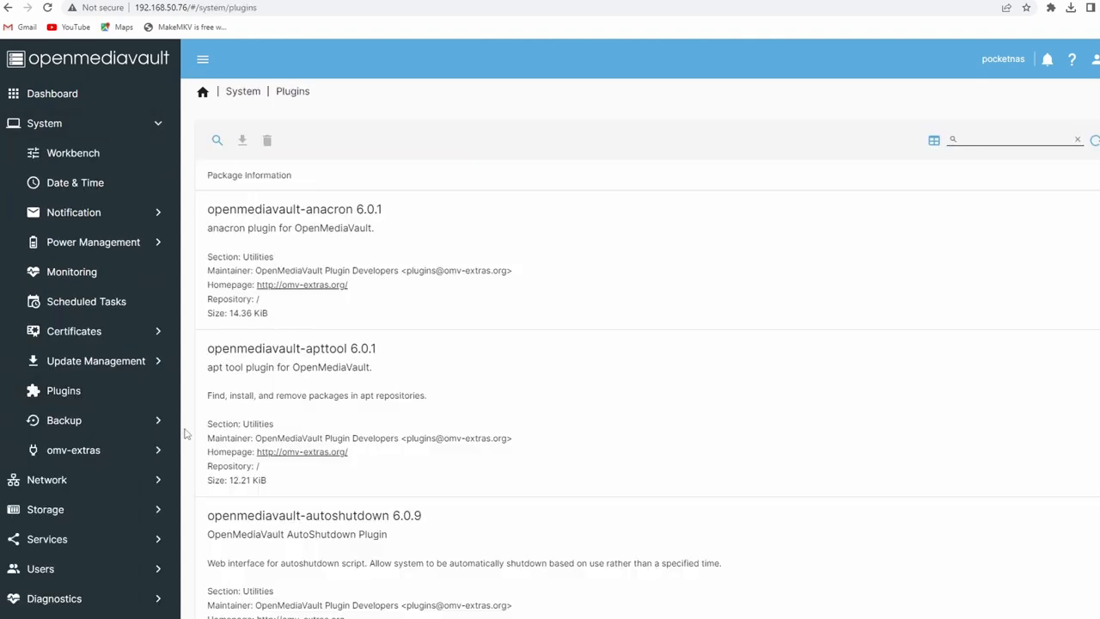
pyautogui.scroll(-3)
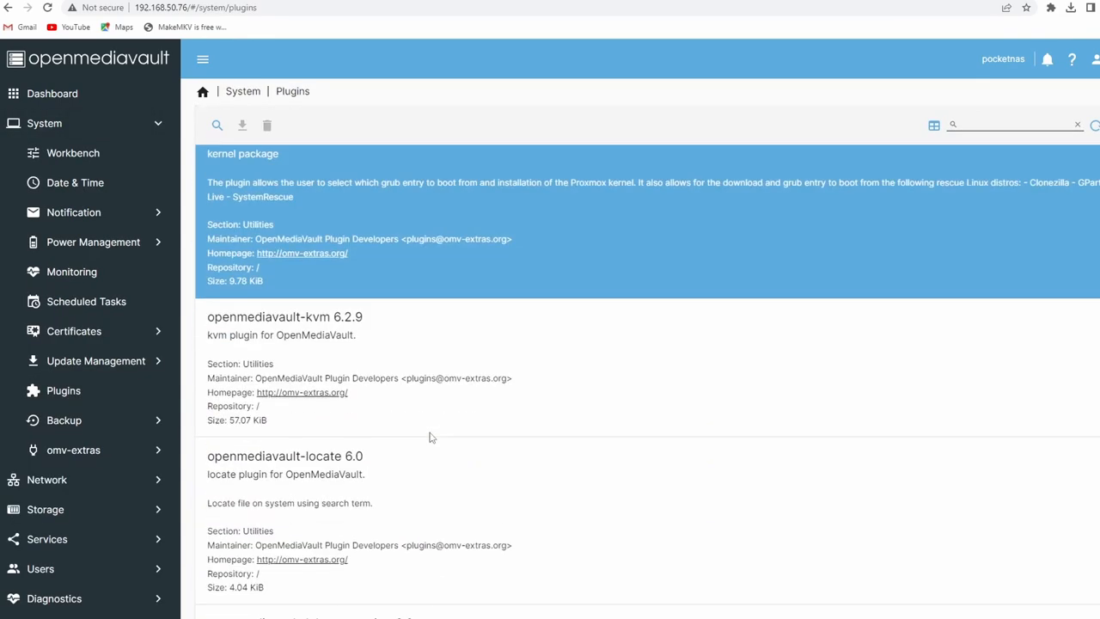
pyautogui.scroll(-3)
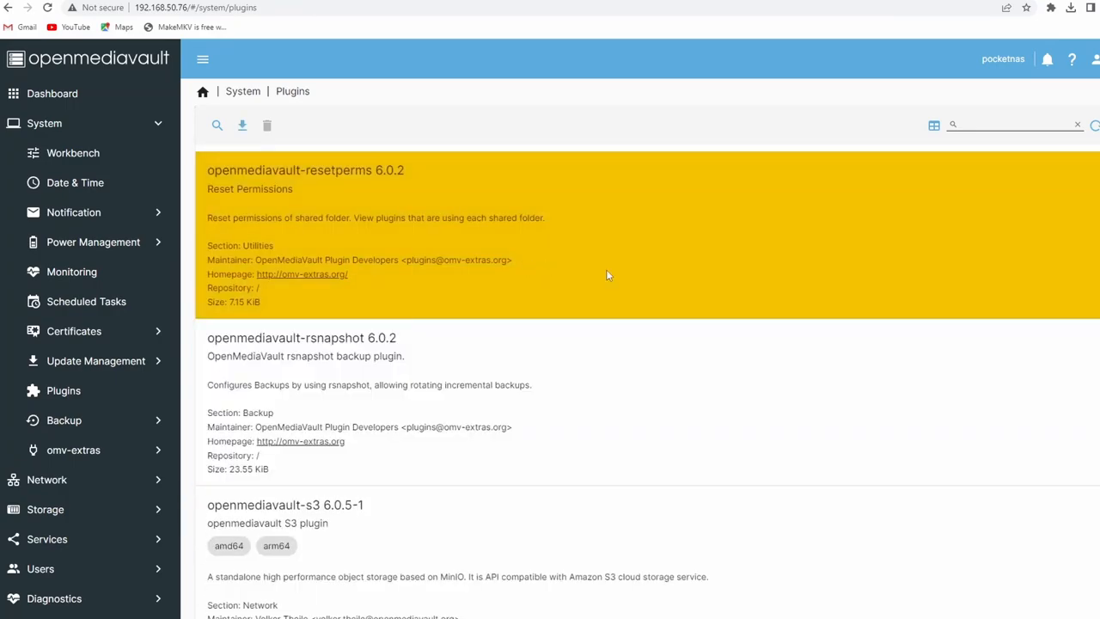
pyautogui.click(242, 126)
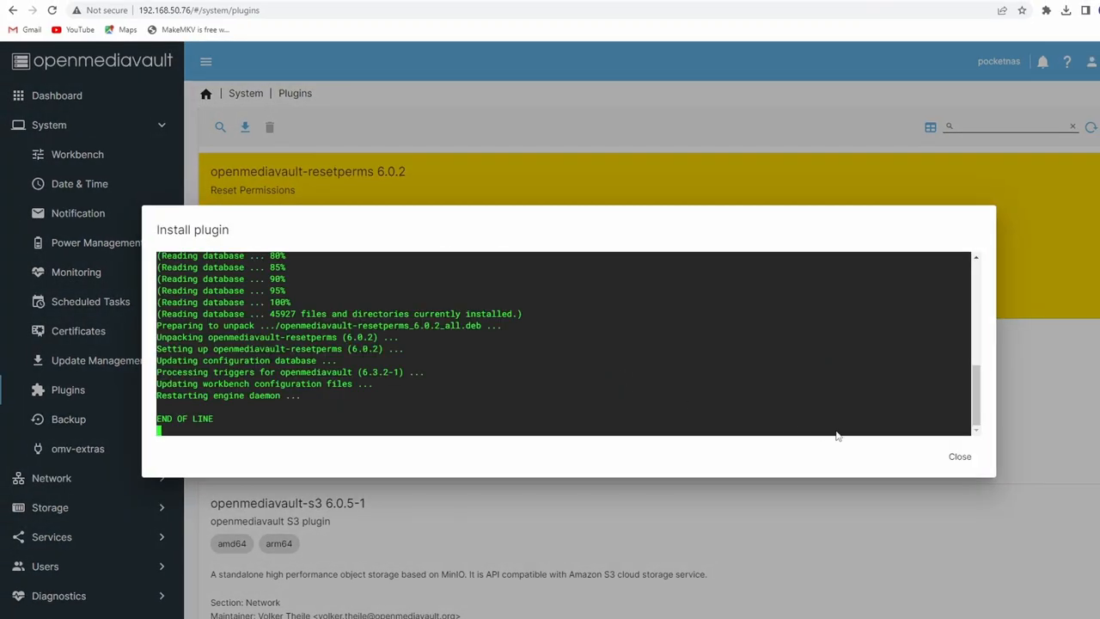
pyautogui.click(960, 456)
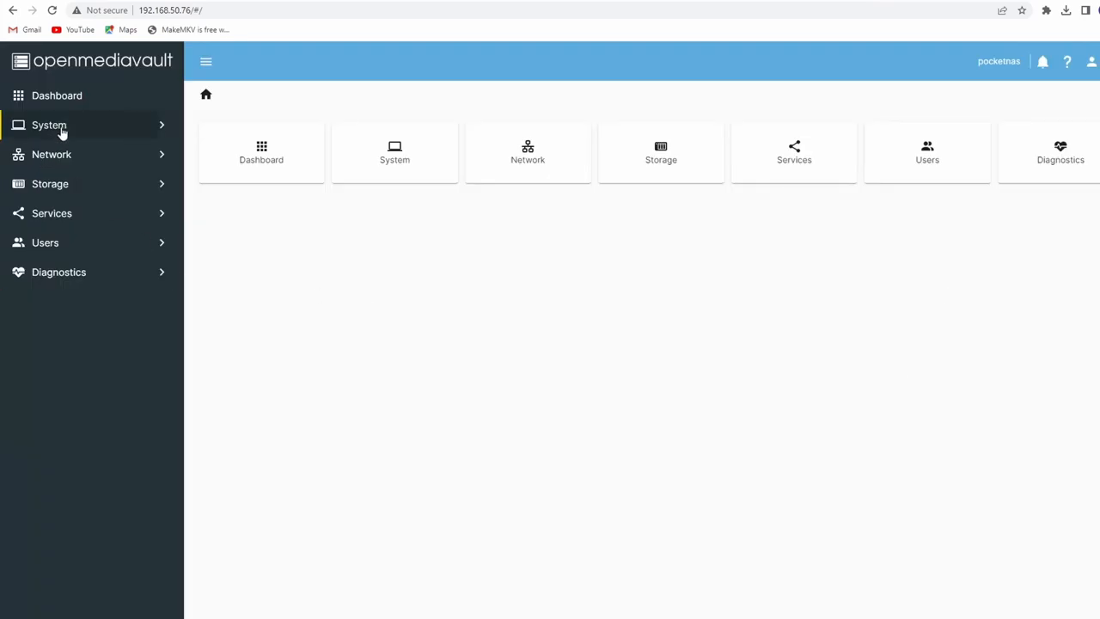
# Return to the available plugins list and scroll down to the usbbackup entry.
pyautogui.click(49, 125)
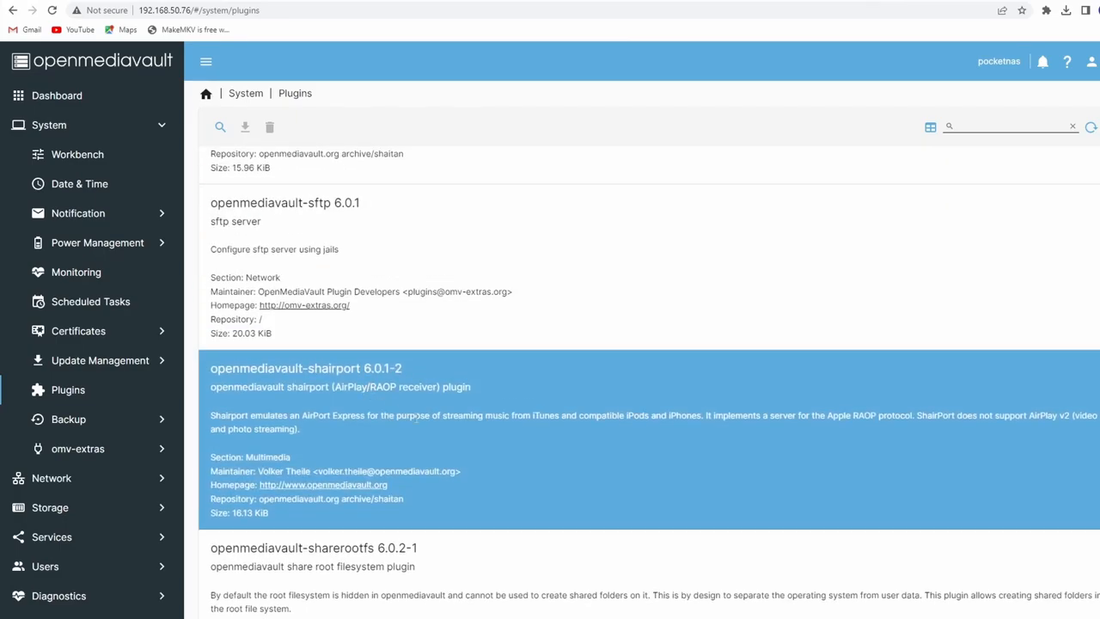
pyautogui.scroll(-3)
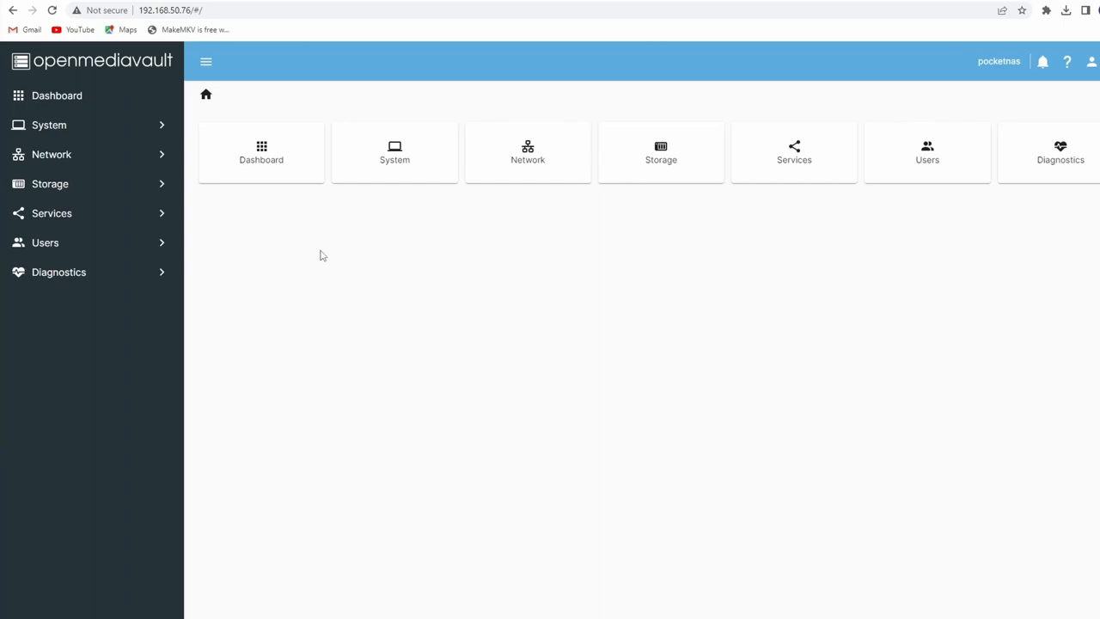
pyautogui.click(68, 390)
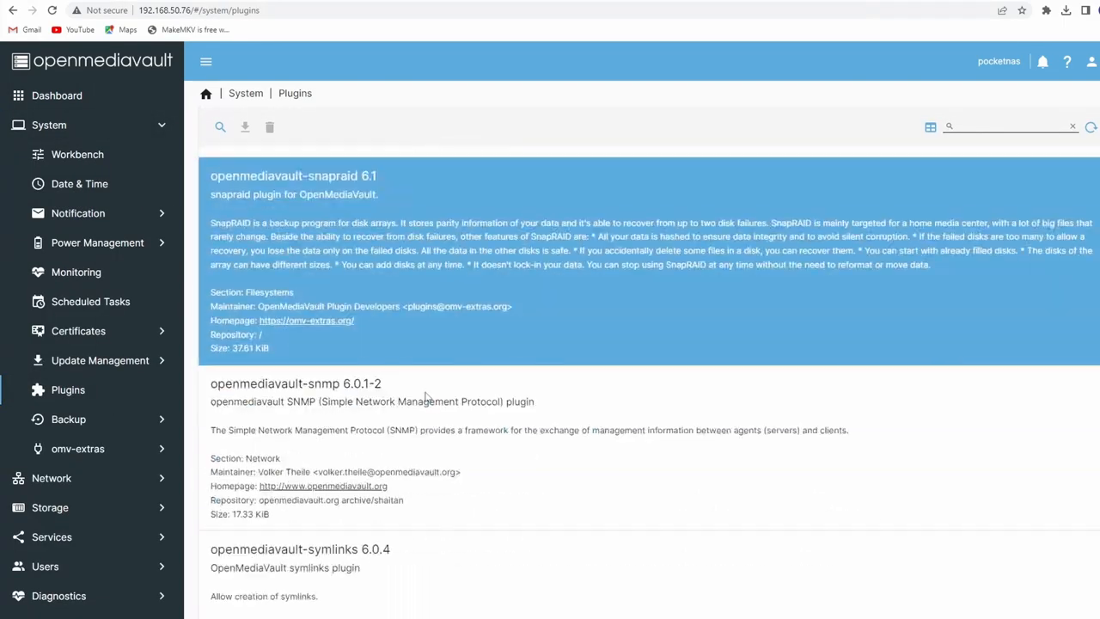
pyautogui.scroll(-3)
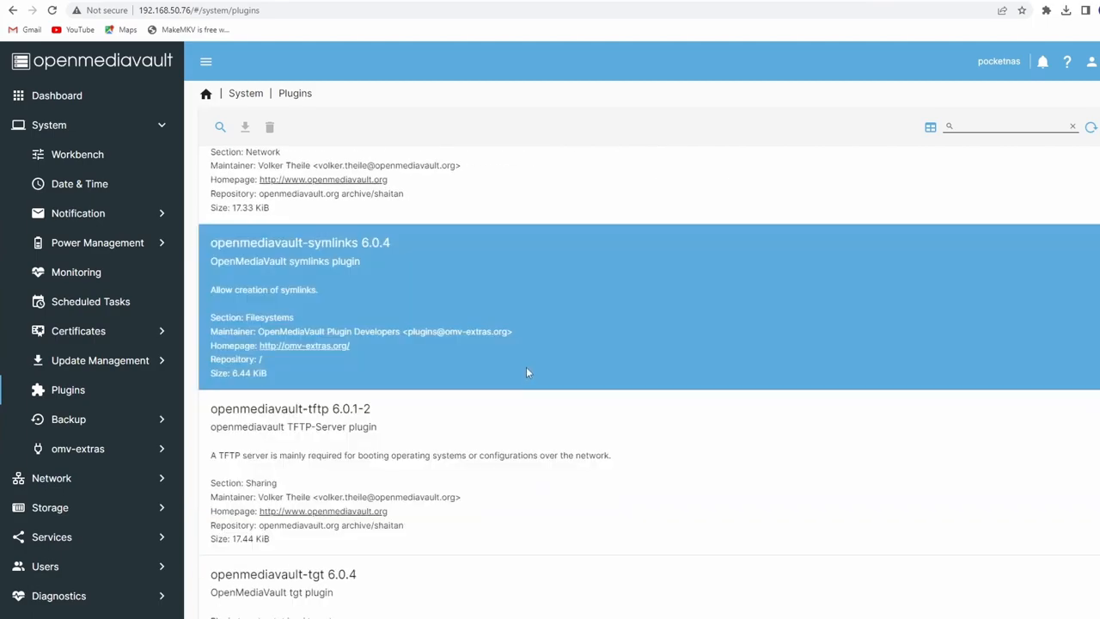
pyautogui.scroll(-3)
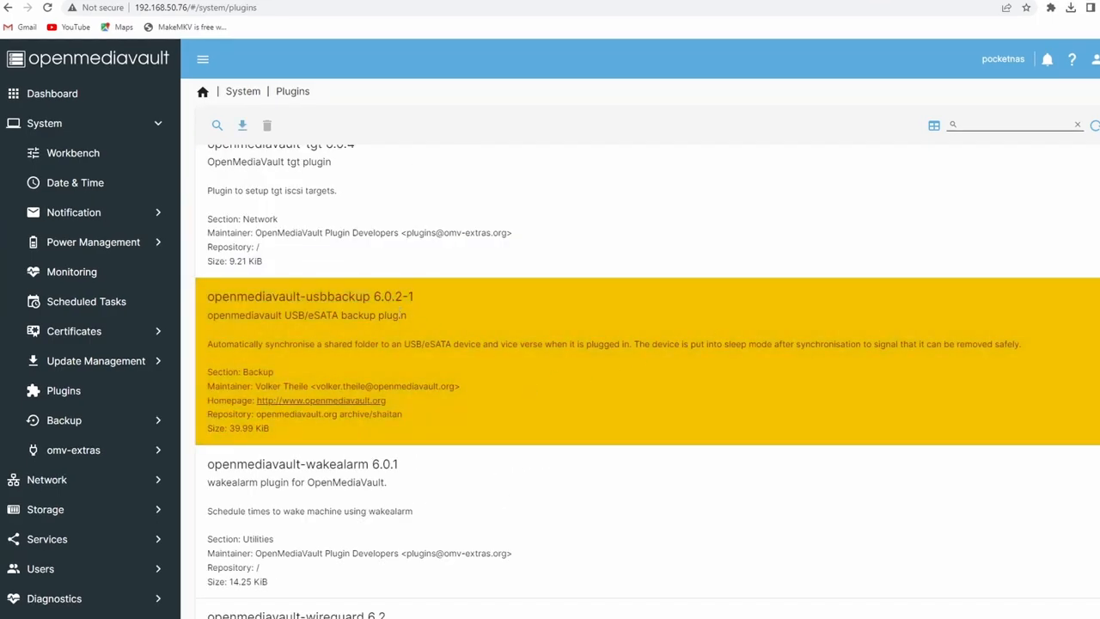
# Install the usbbackup plugin with confirmation and close its install log.
pyautogui.click(243, 126)
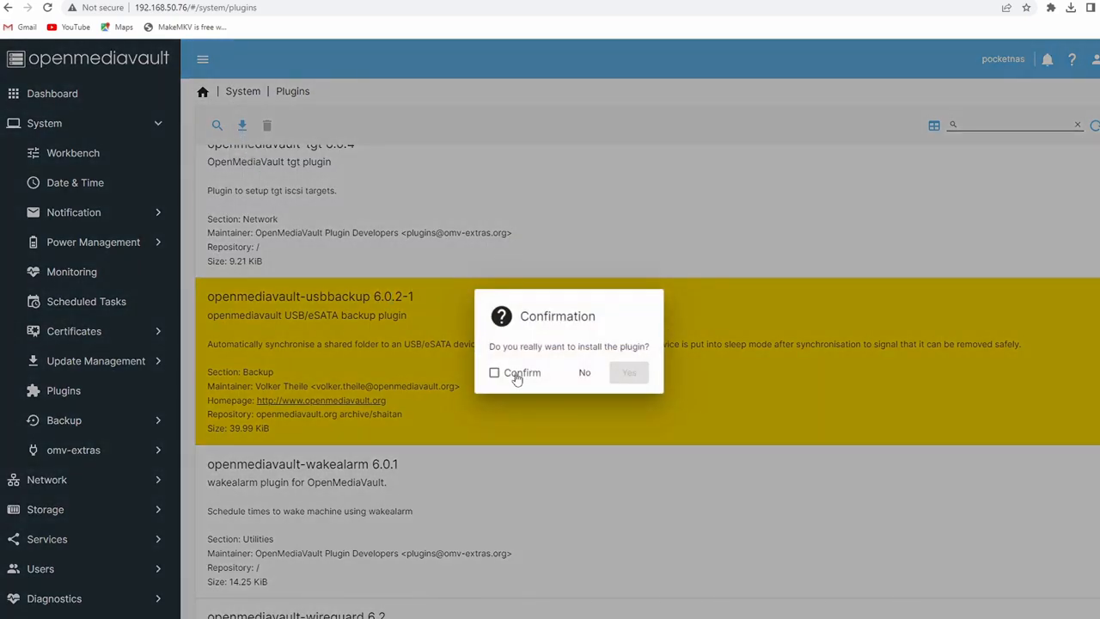
pyautogui.click(628, 372)
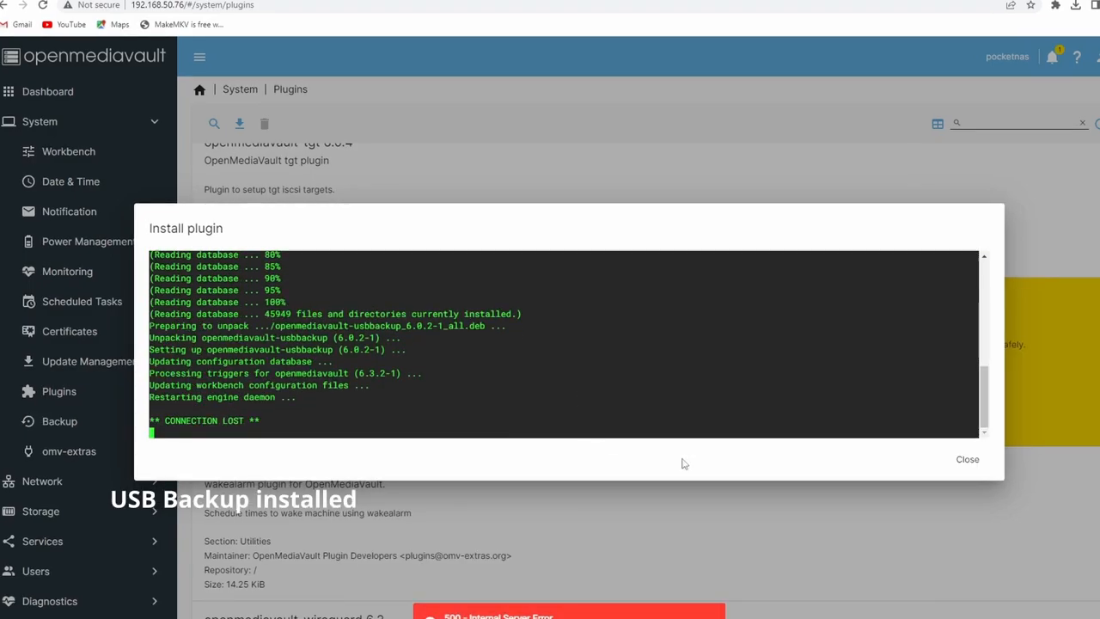
pyautogui.click(966, 459)
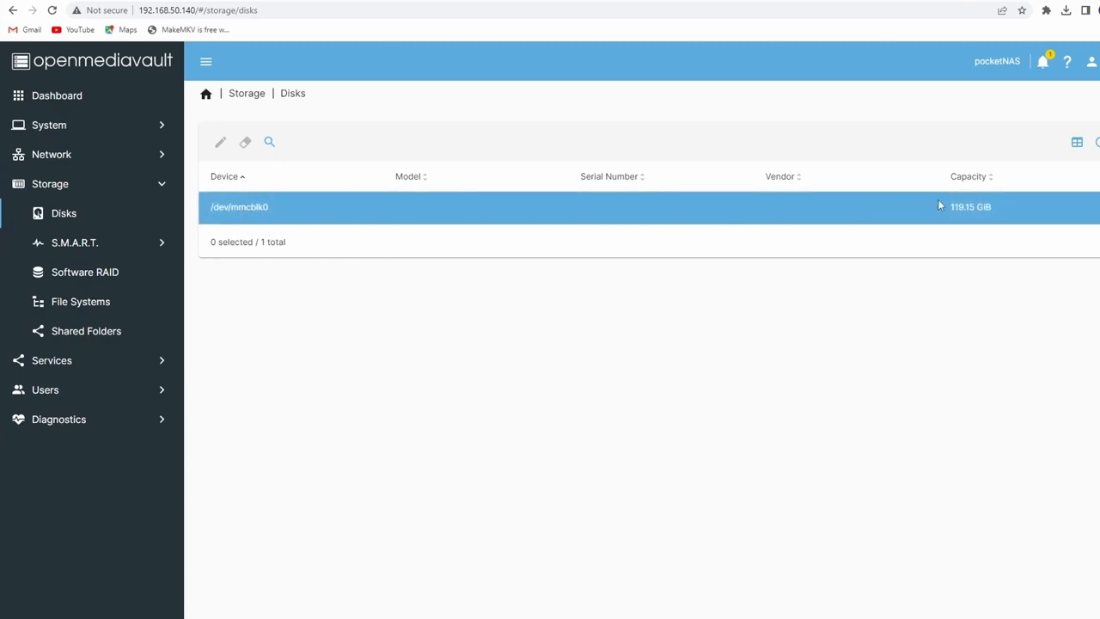
pyautogui.moveTo(531, 223)
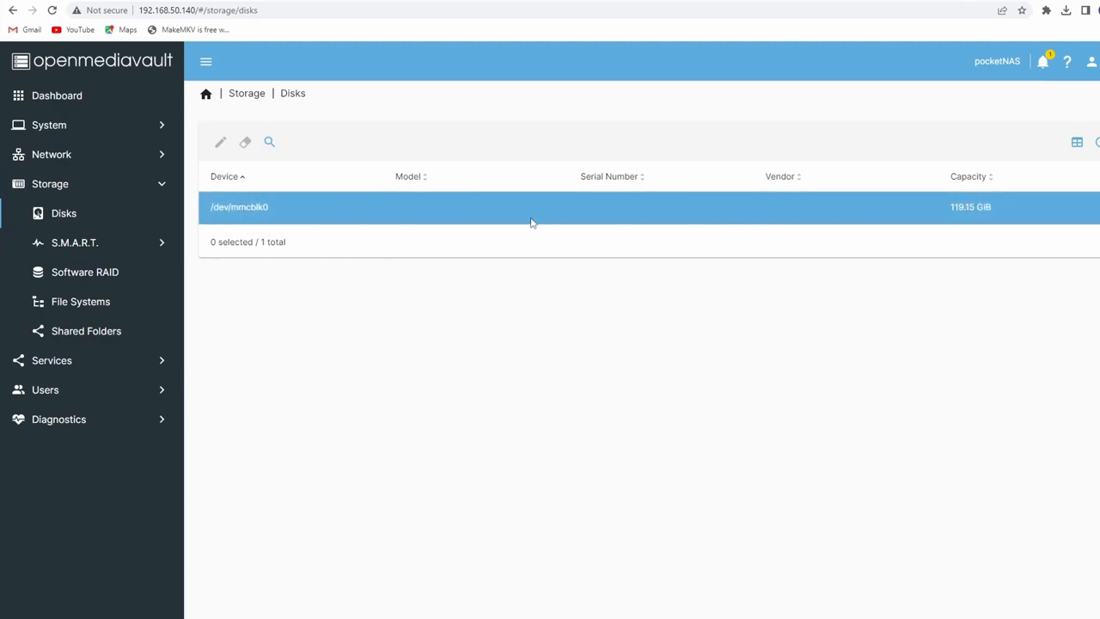
# Deselect the SD card disk and switch between File Systems and the empty Shared Folders page.
pyautogui.click(530, 206)
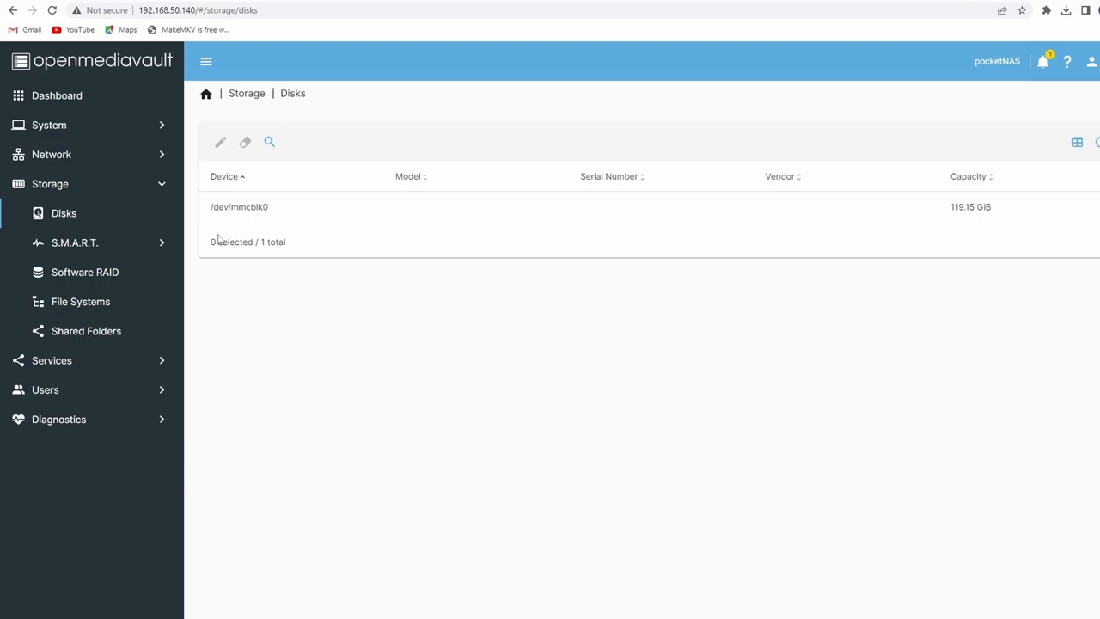
pyautogui.moveTo(111, 252)
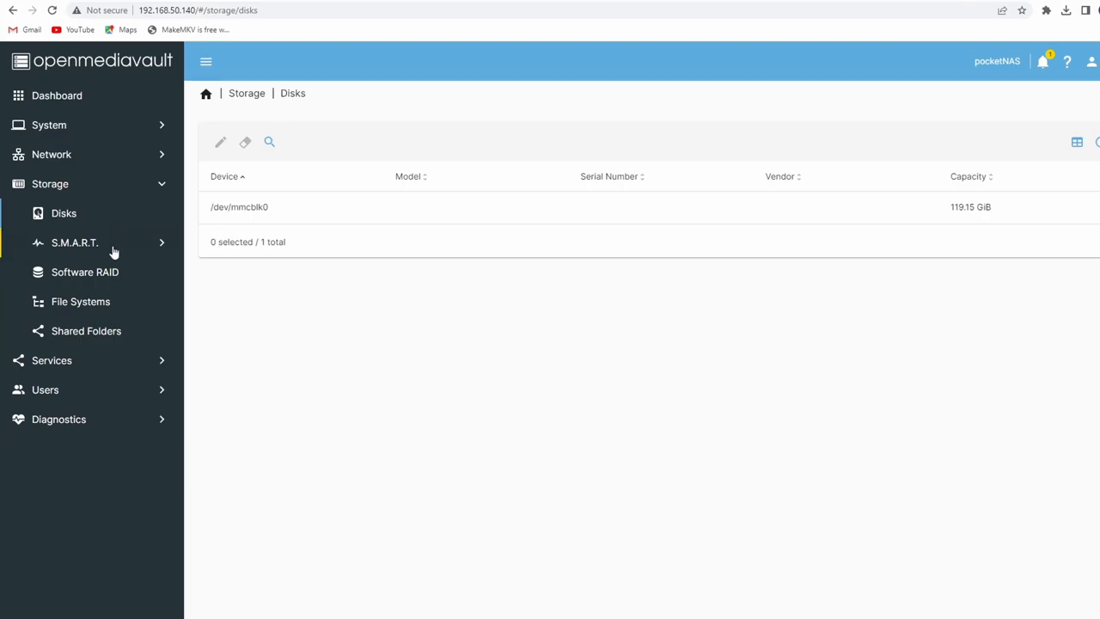
pyautogui.click(80, 300)
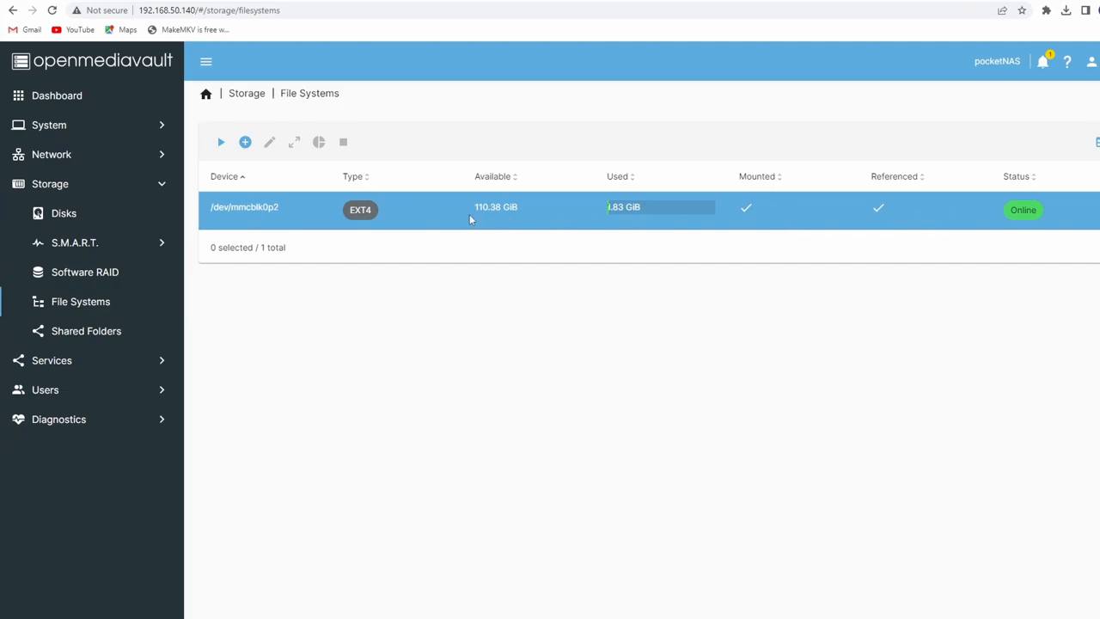
pyautogui.moveTo(618, 221)
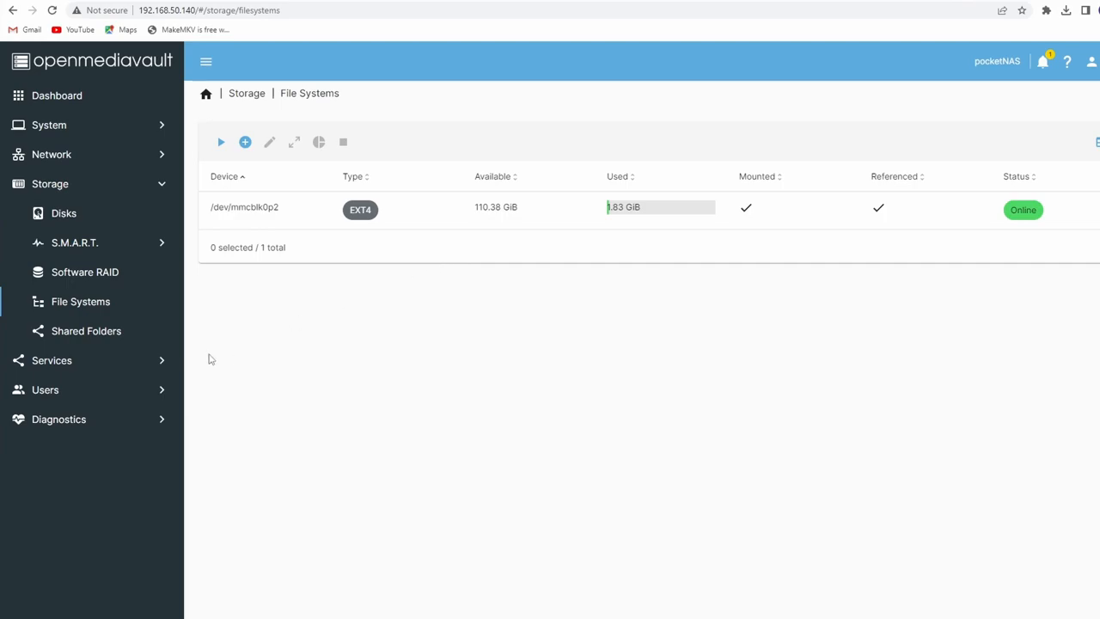
pyautogui.click(86, 329)
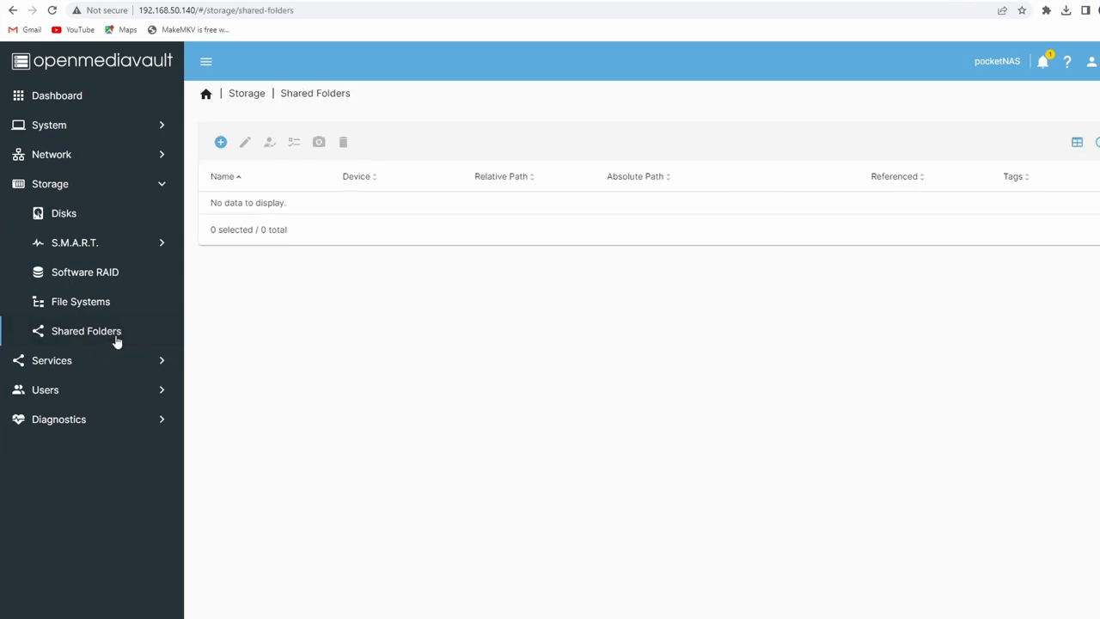
pyautogui.moveTo(107, 329)
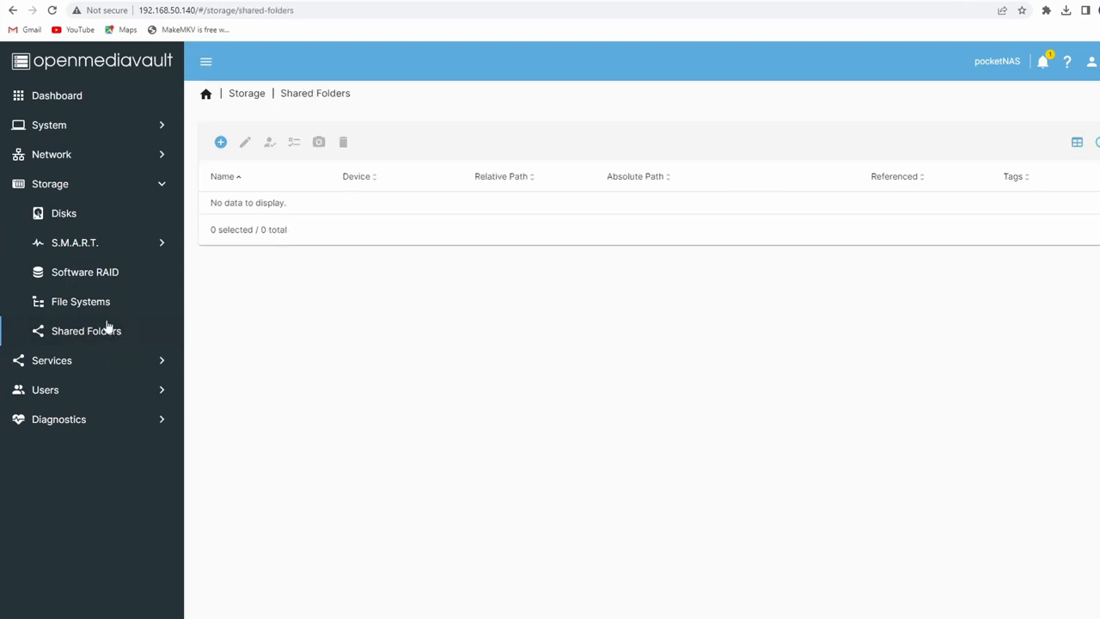
pyautogui.click(80, 301)
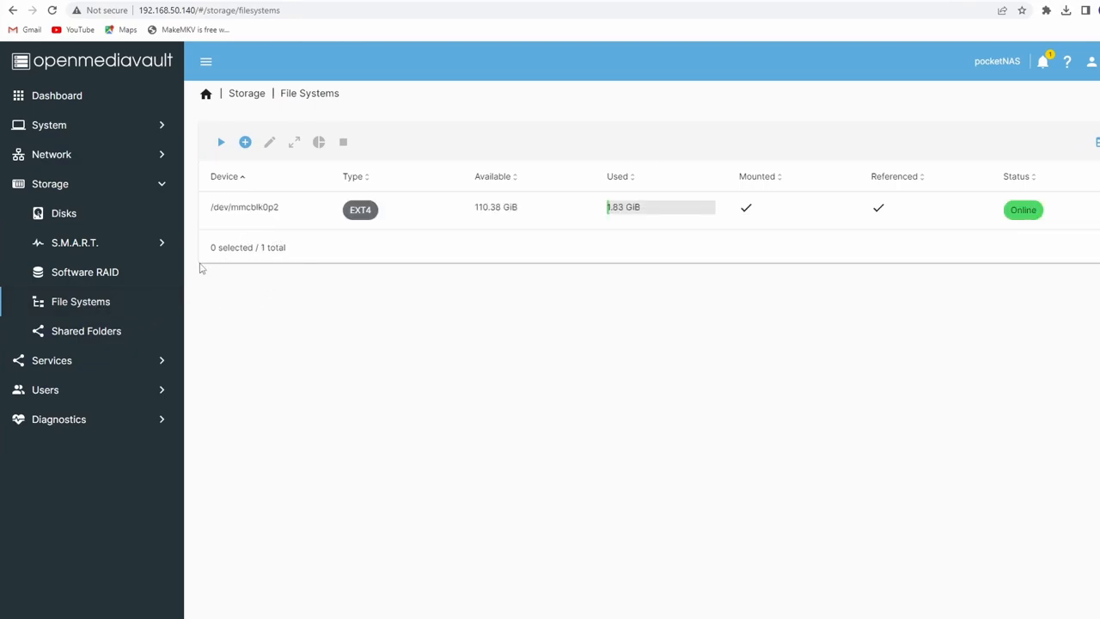
pyautogui.click(86, 331)
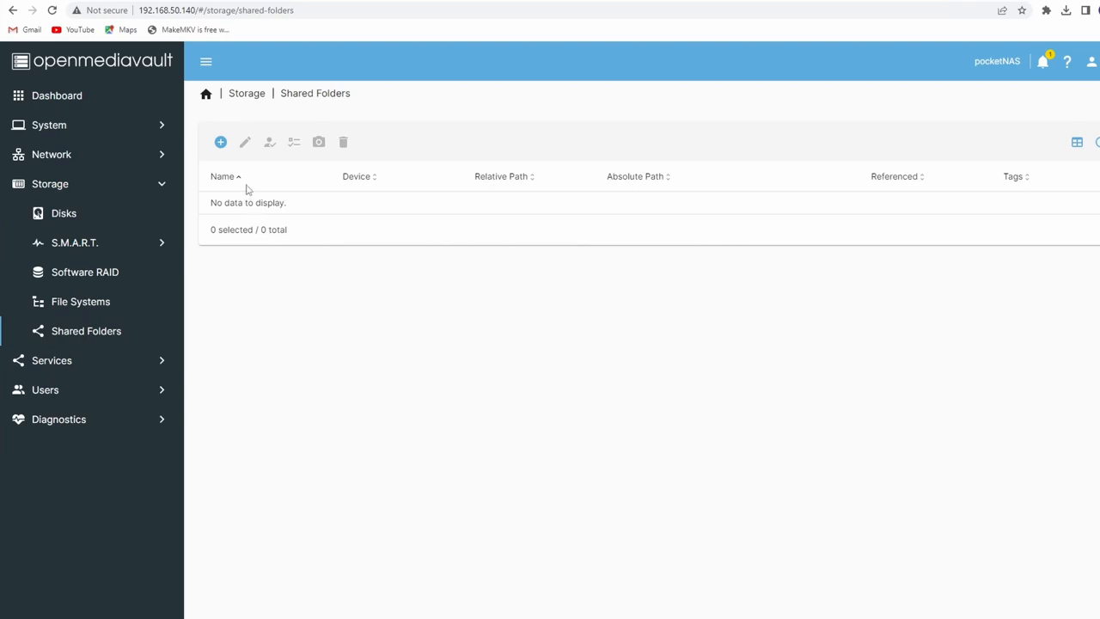
# Add a 'config' shared folder on /dev/mmcblk0p2 and confirm applying the pending changes.
pyautogui.click(220, 142)
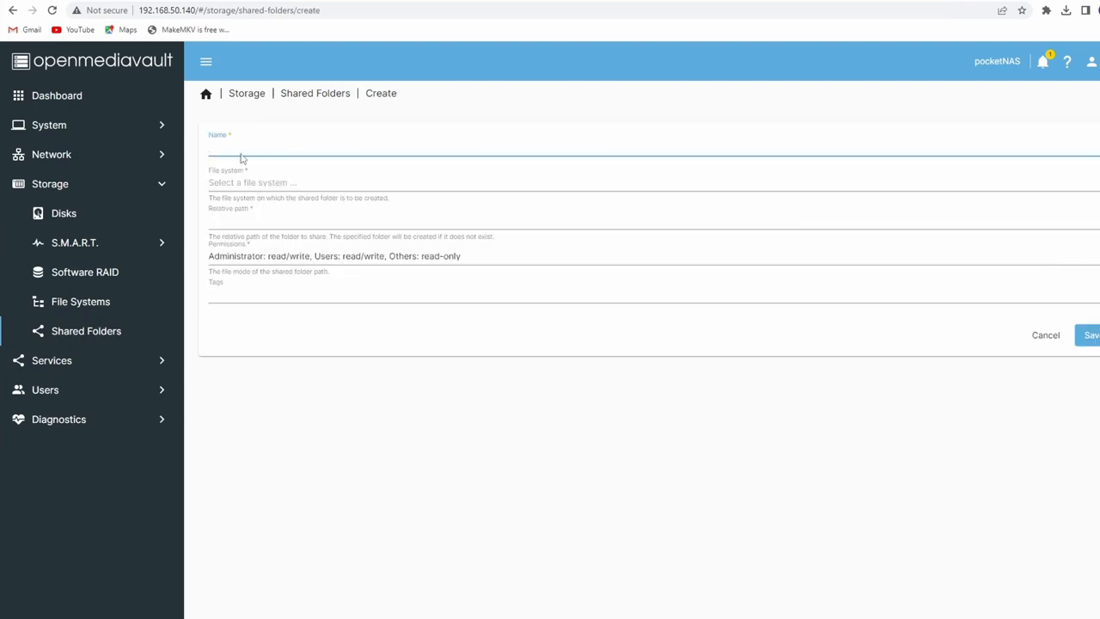
pyautogui.write('config')
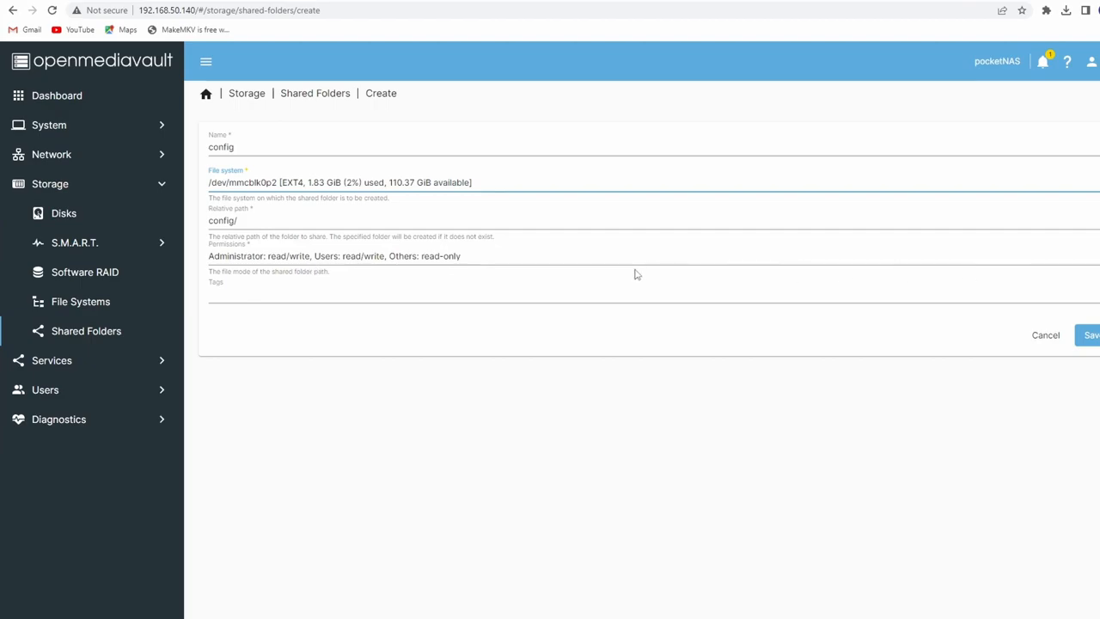
pyautogui.click(1046, 335)
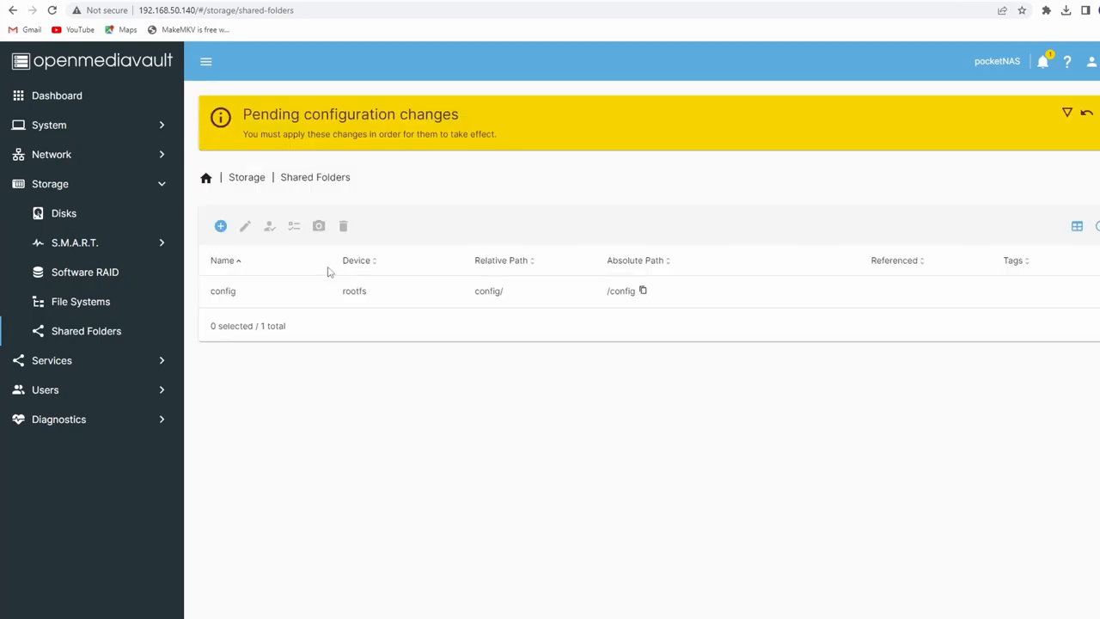
pyautogui.click(1067, 113)
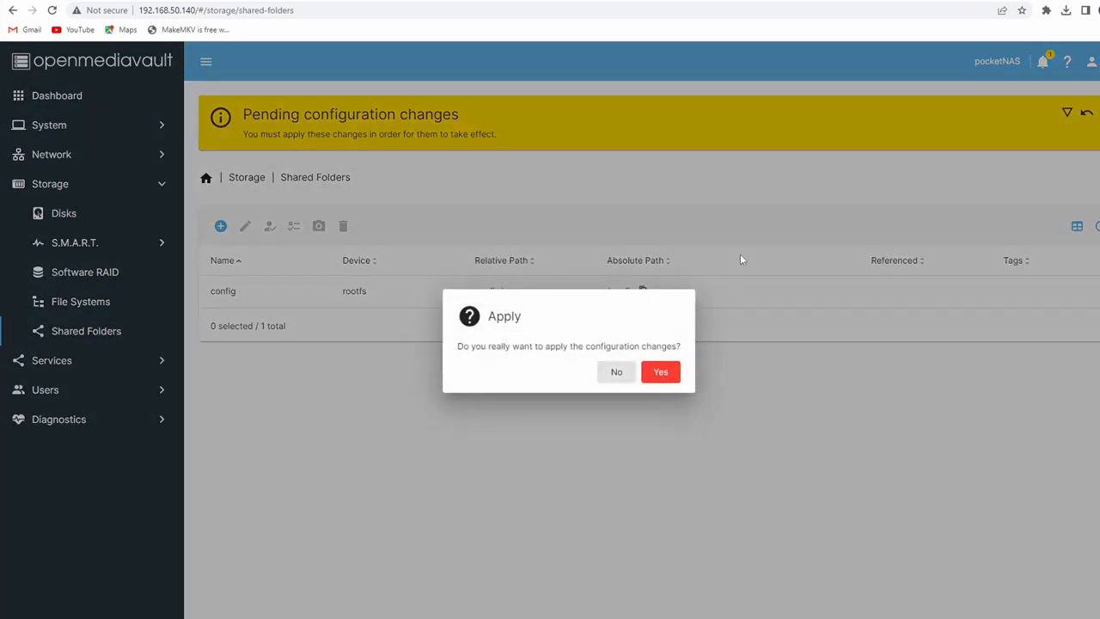
pyautogui.click(660, 371)
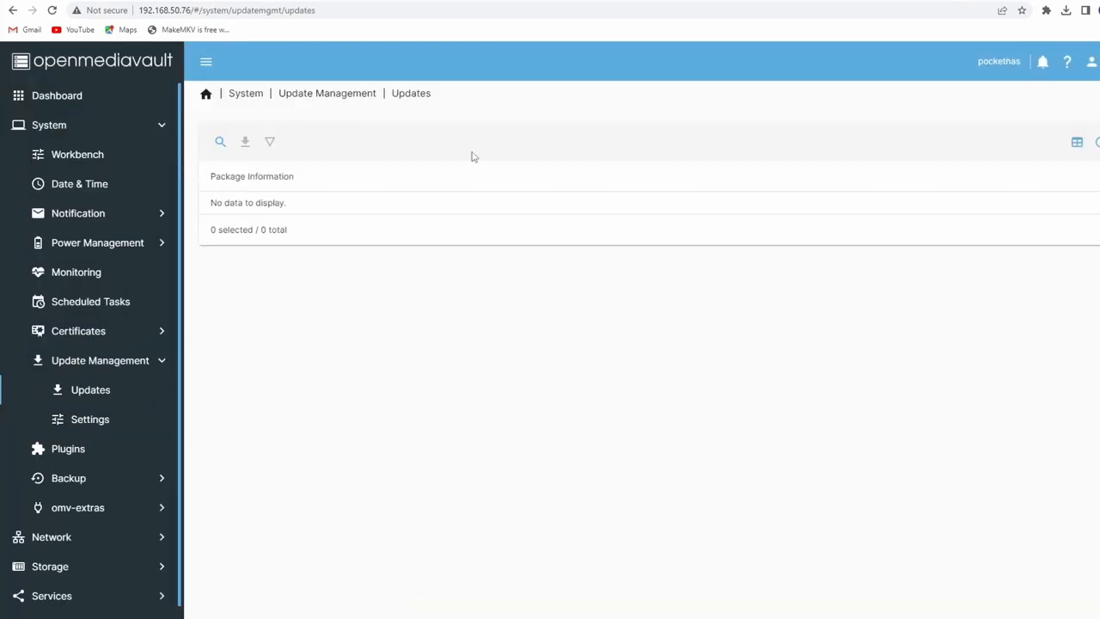
pyautogui.moveTo(78, 507)
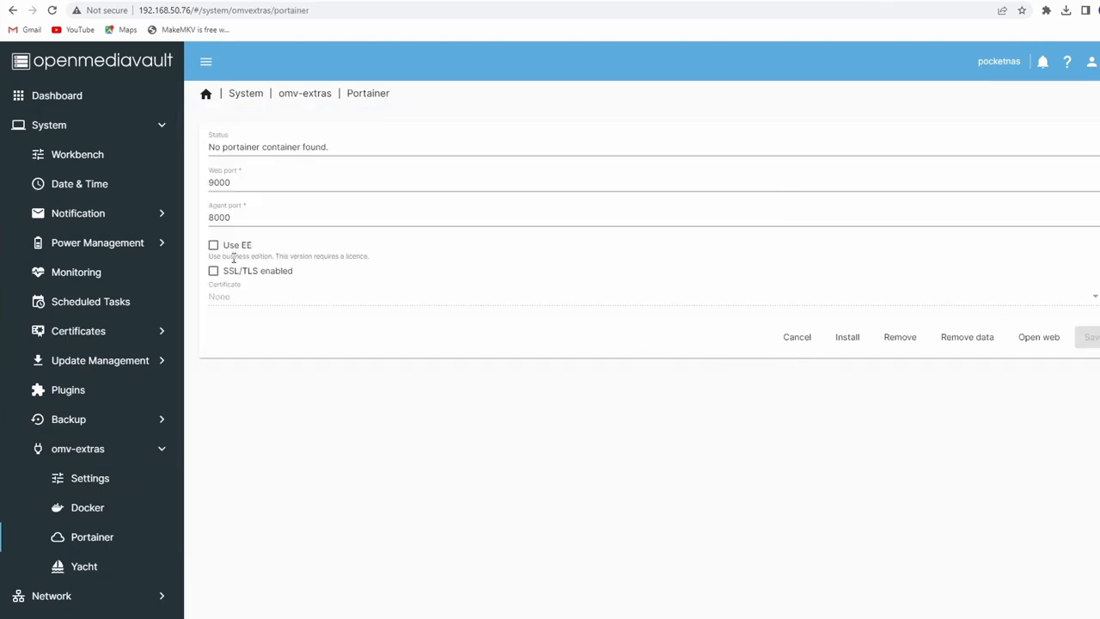
pyautogui.moveTo(877, 362)
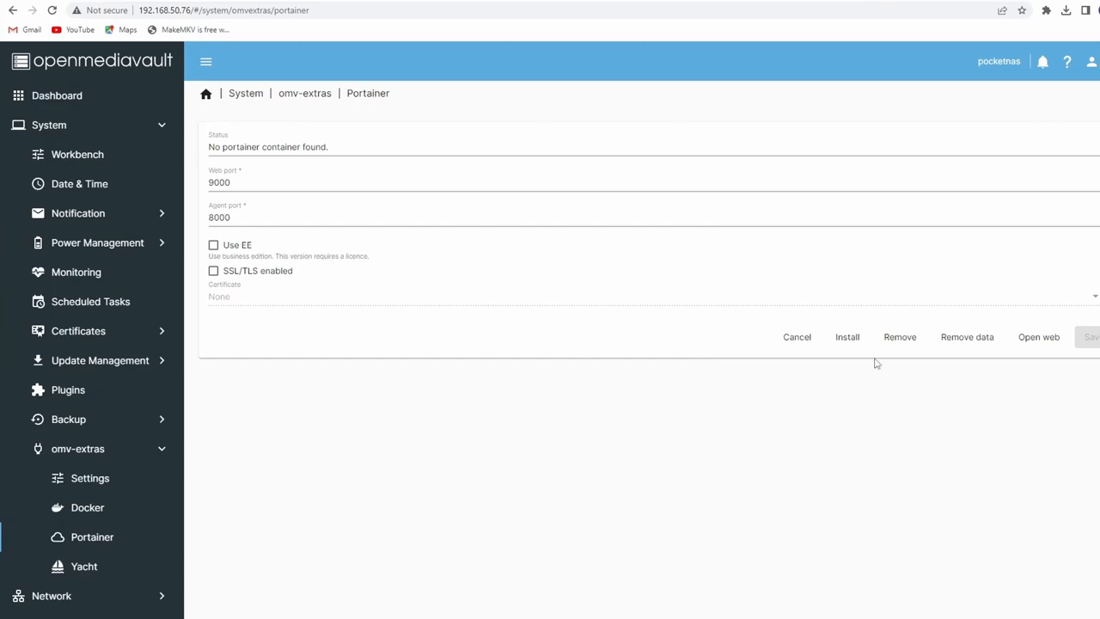
# Install Portainer from omv-extras and close the installation log when it finishes.
pyautogui.click(846, 336)
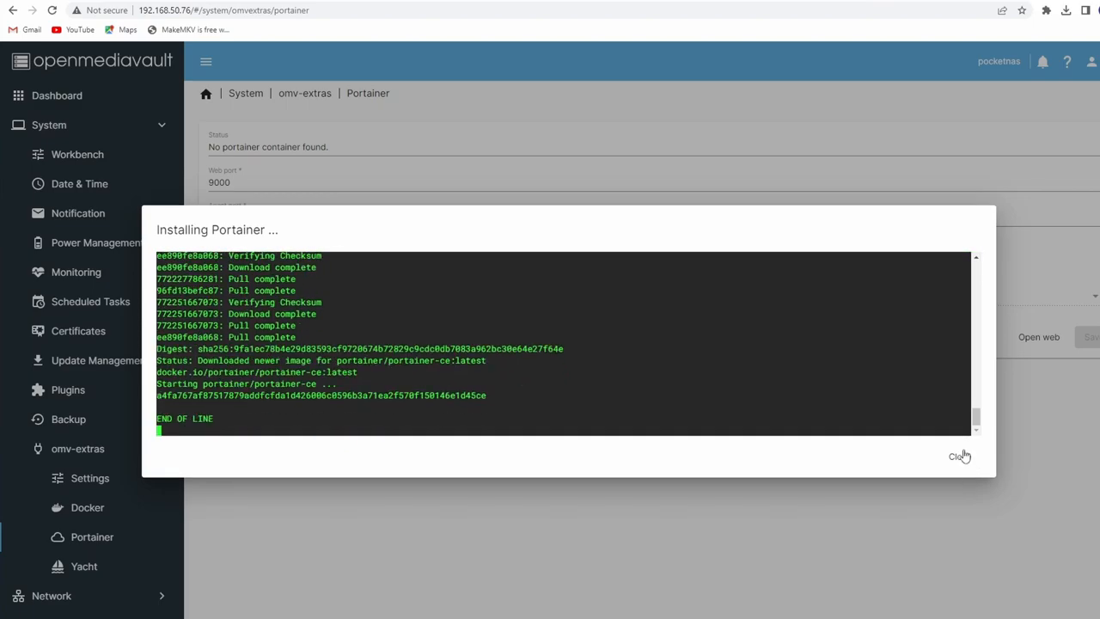
pyautogui.click(959, 456)
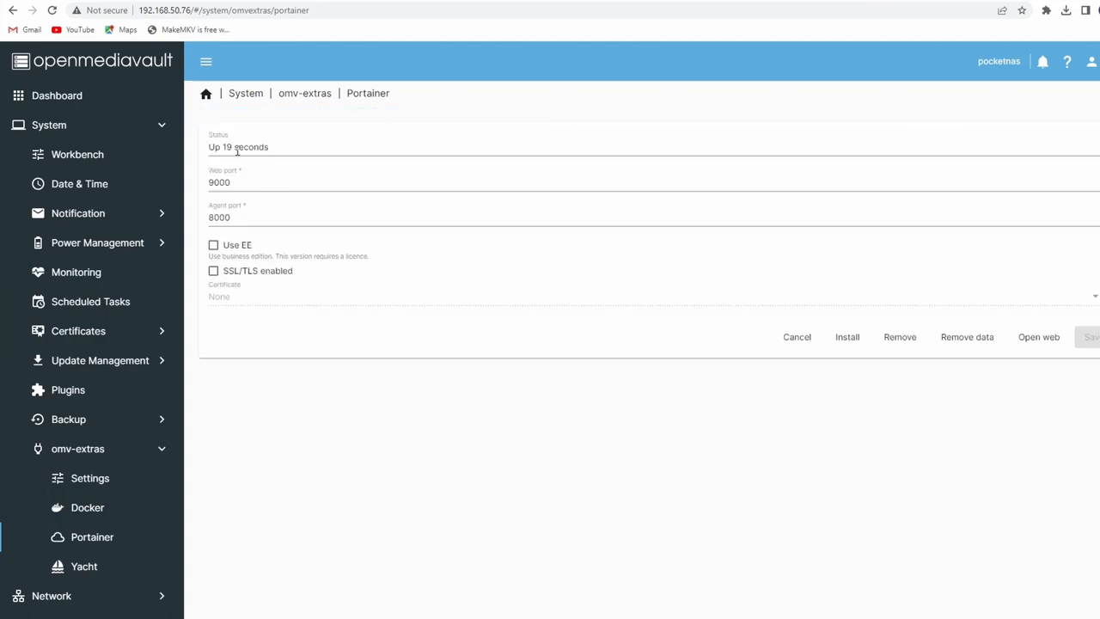
pyautogui.moveTo(993, 336)
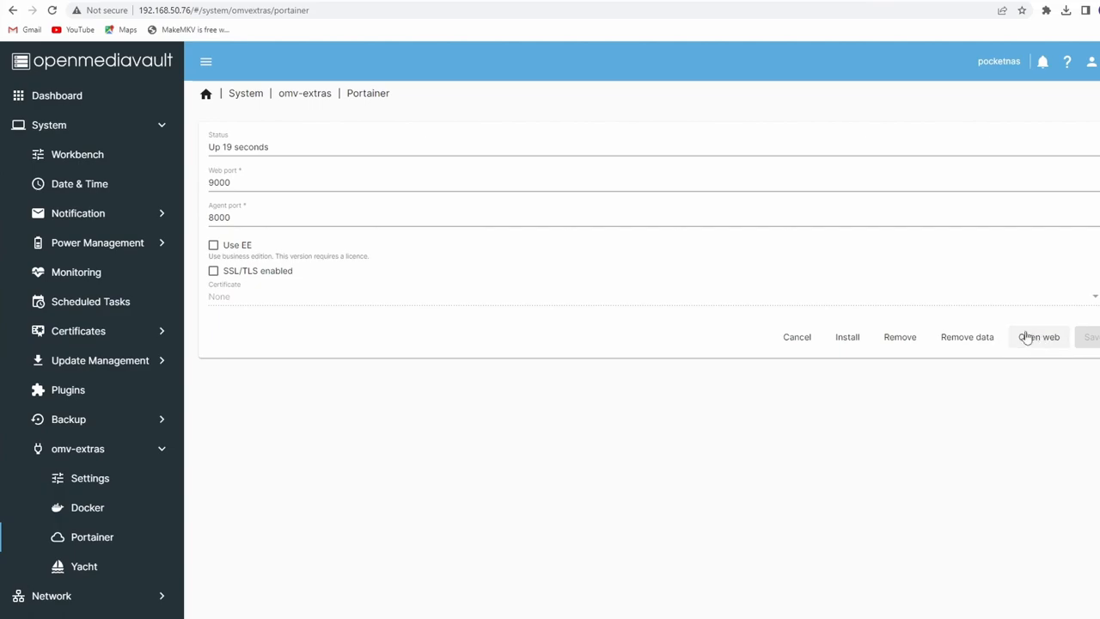
# Open the Portainer web interface and create the 'admin' user with a 12+ character password.
pyautogui.click(1038, 336)
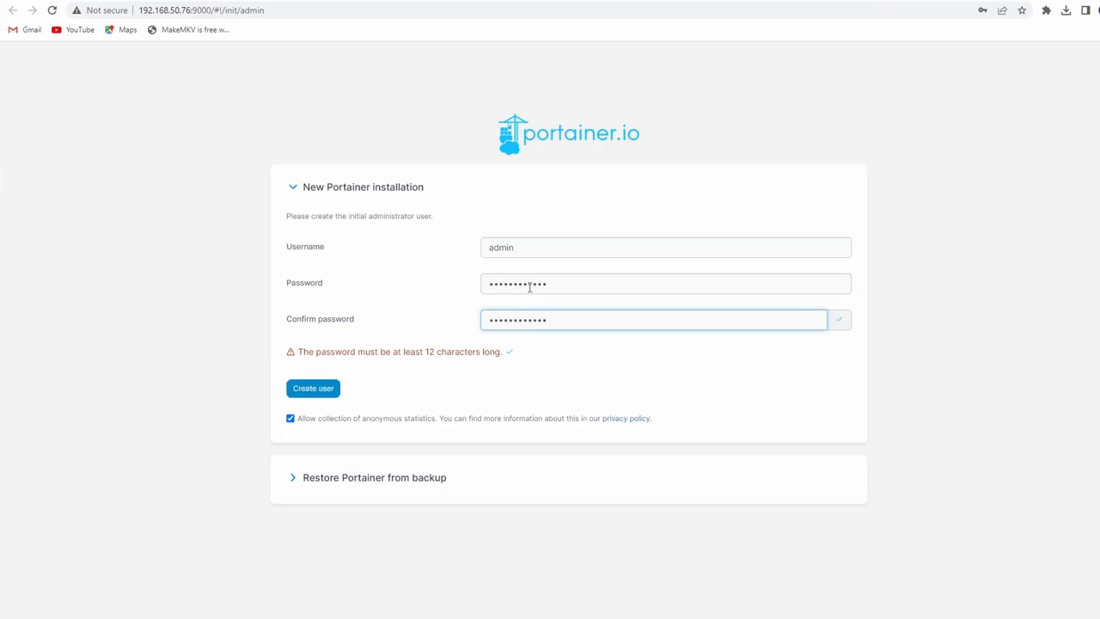
pyautogui.click(313, 387)
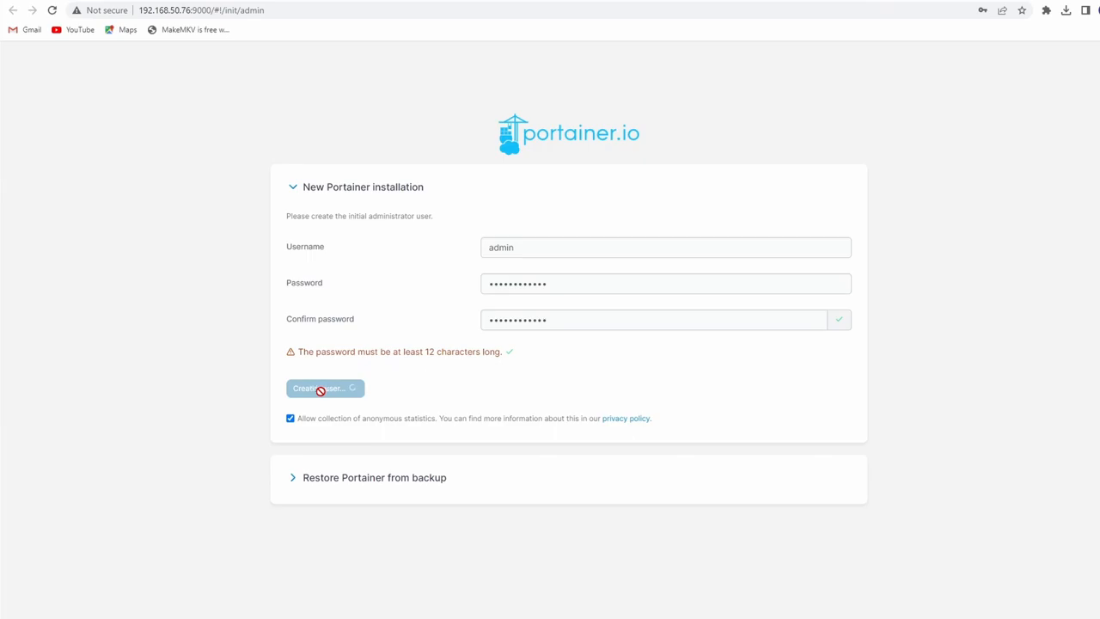
pyautogui.click(324, 388)
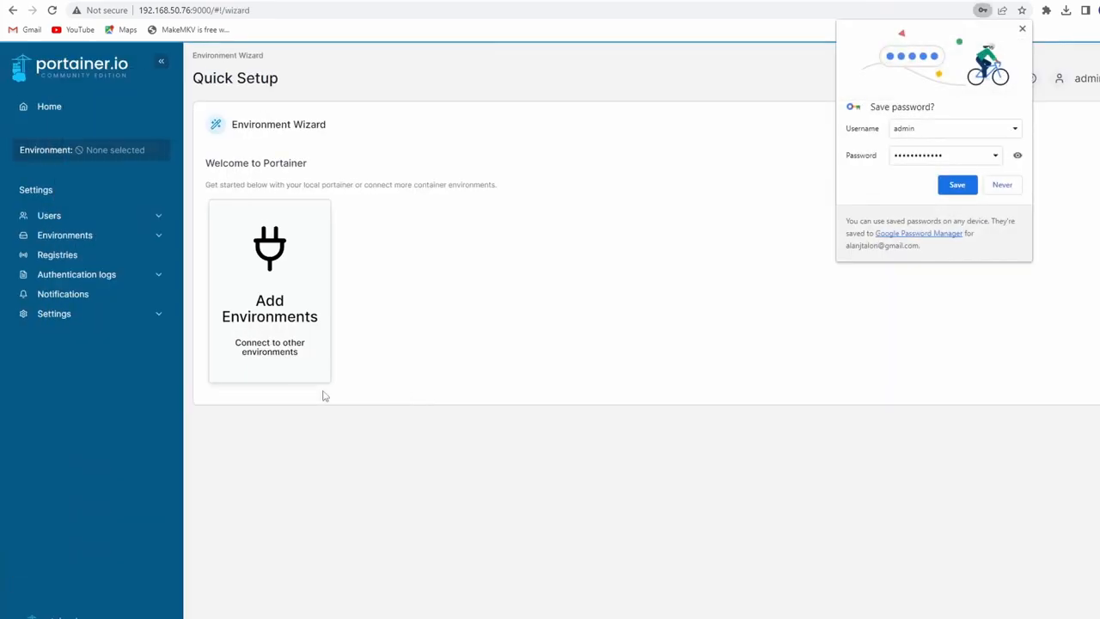